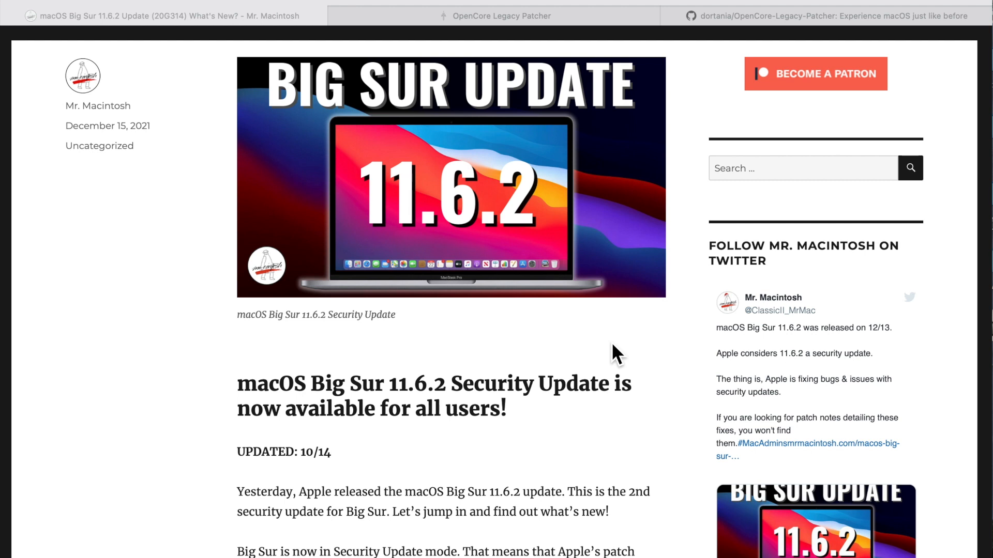
Glance at the OpenCore Legacy Patcher site and GitHub repo tabs, then return to the 11.6.2 article
left_click(502, 16)
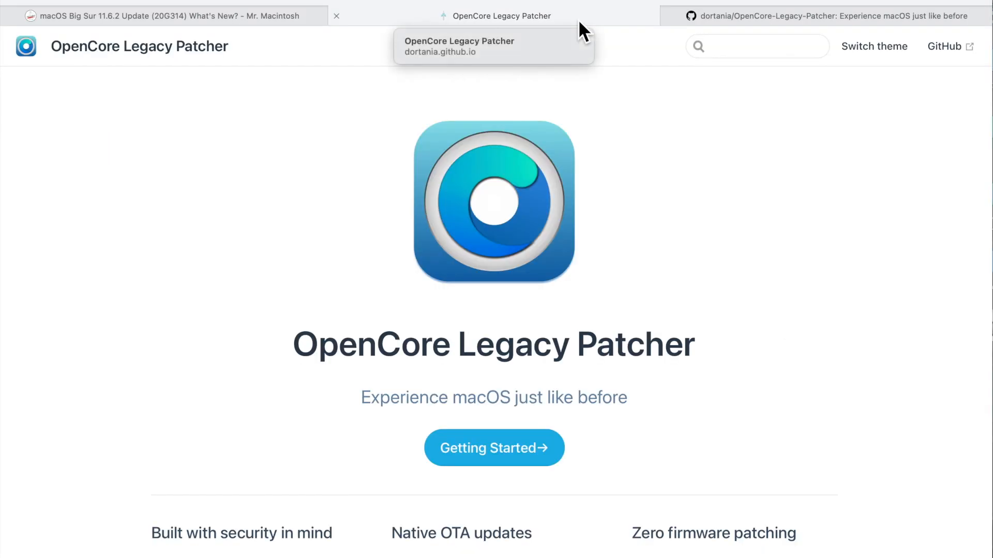
left_click(832, 16)
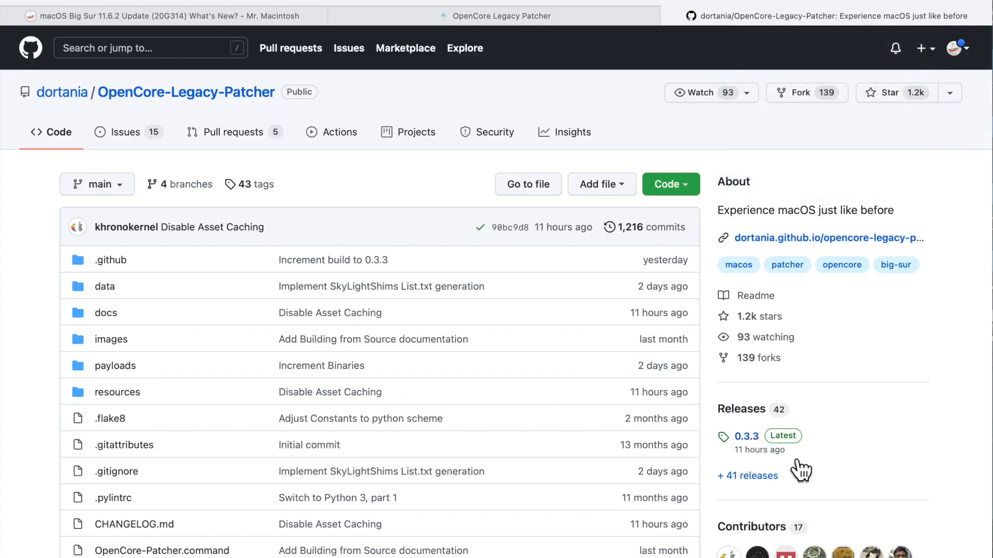
left_click(164, 16)
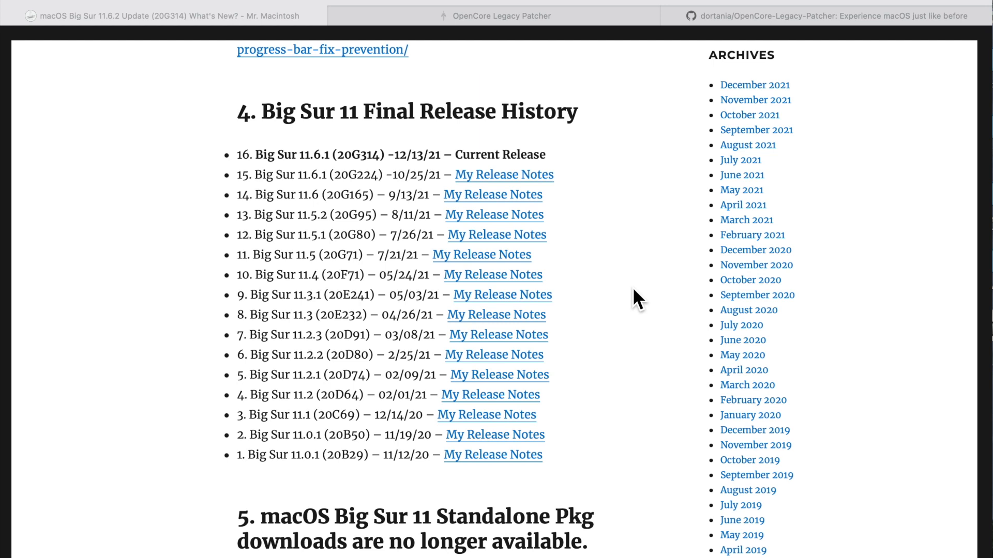
mouse_move(352, 179)
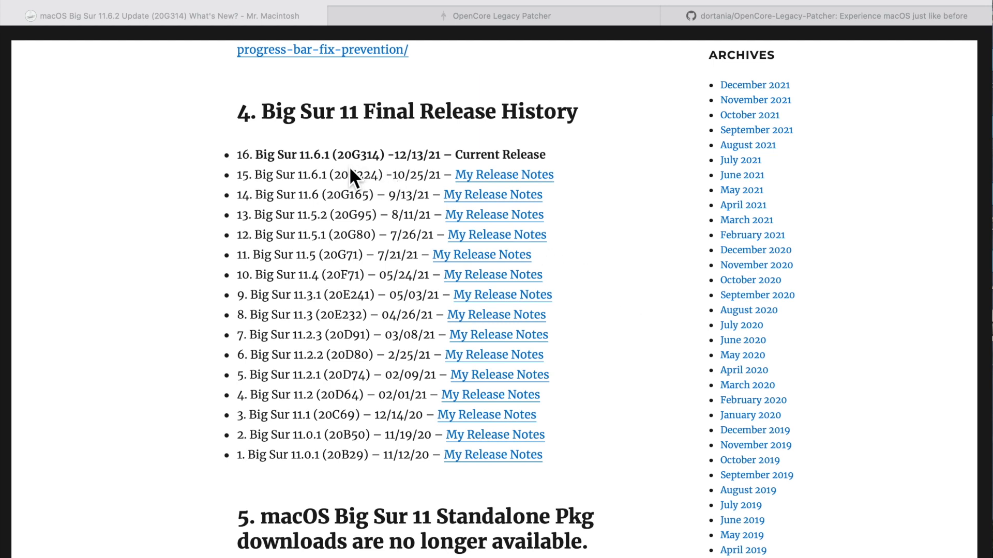
Scroll past the release history, installer and IPSW sections to the Delta Update Size list
scroll("down", 3)
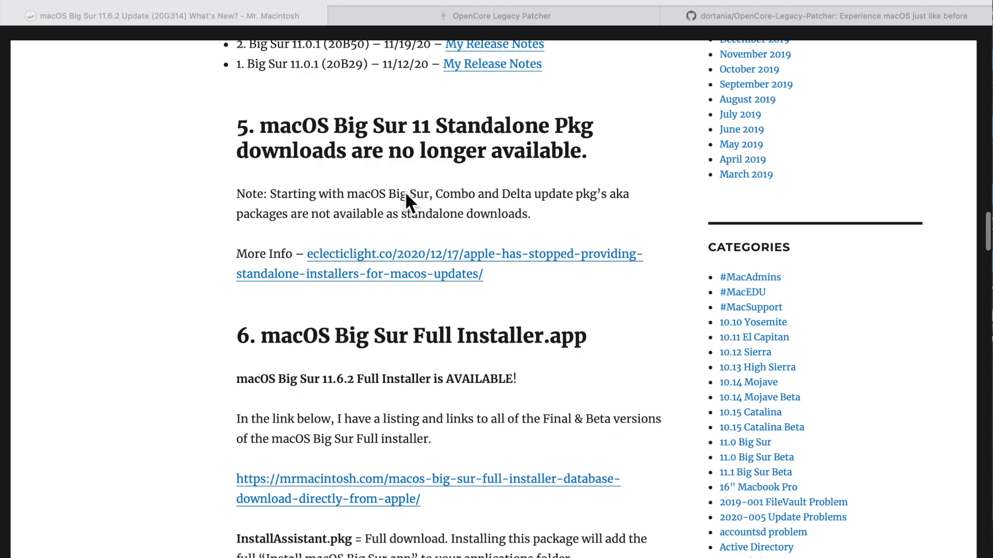
scroll("down", 3)
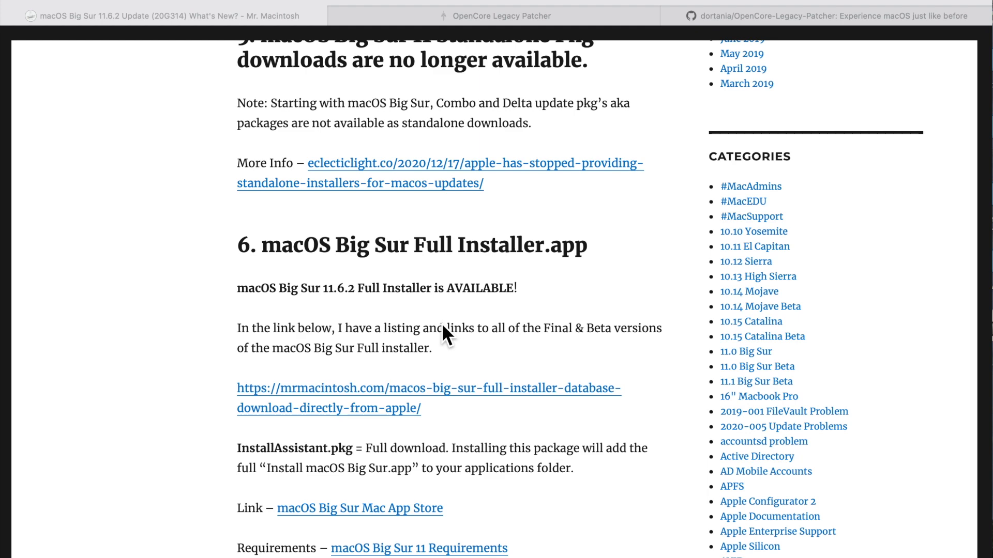
scroll("down", 3)
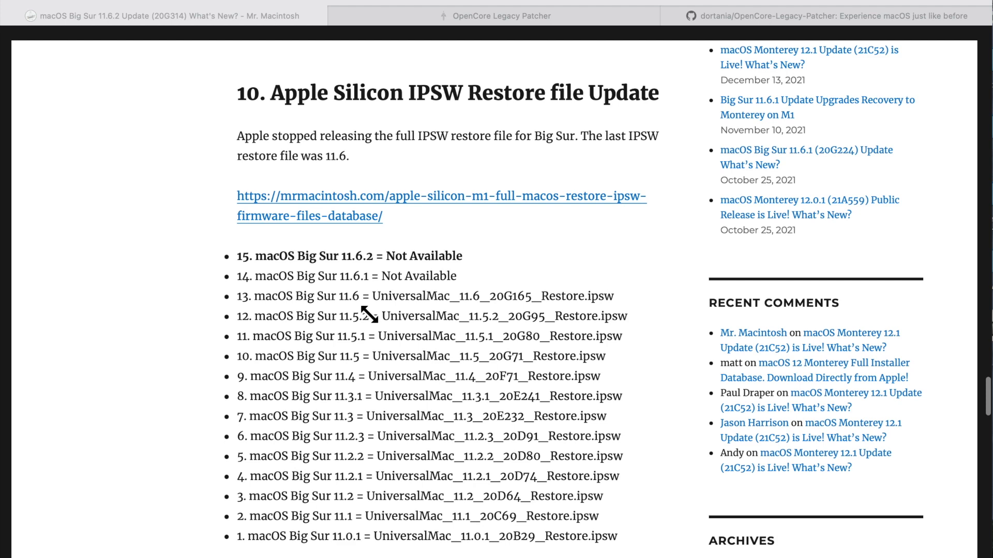
scroll("down", 3)
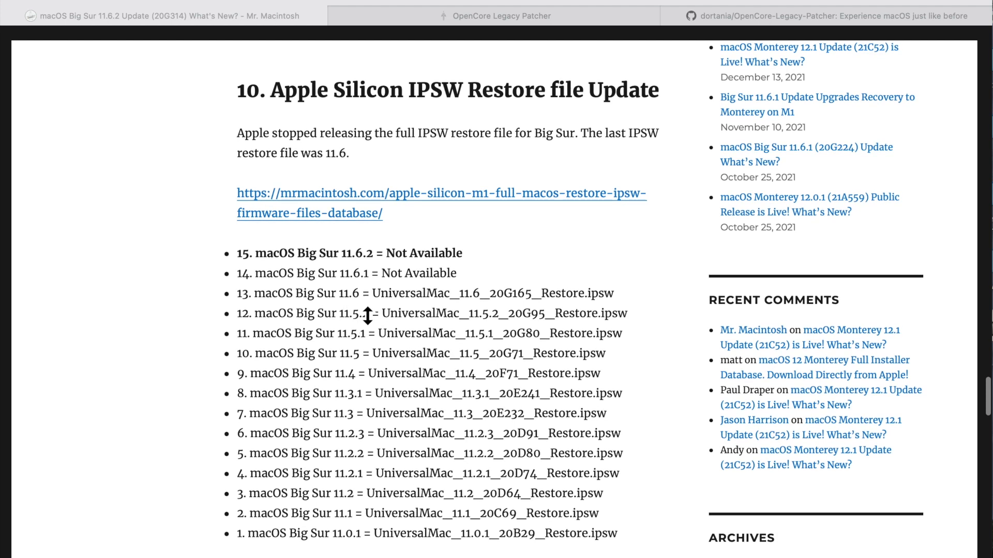
scroll("down", 3)
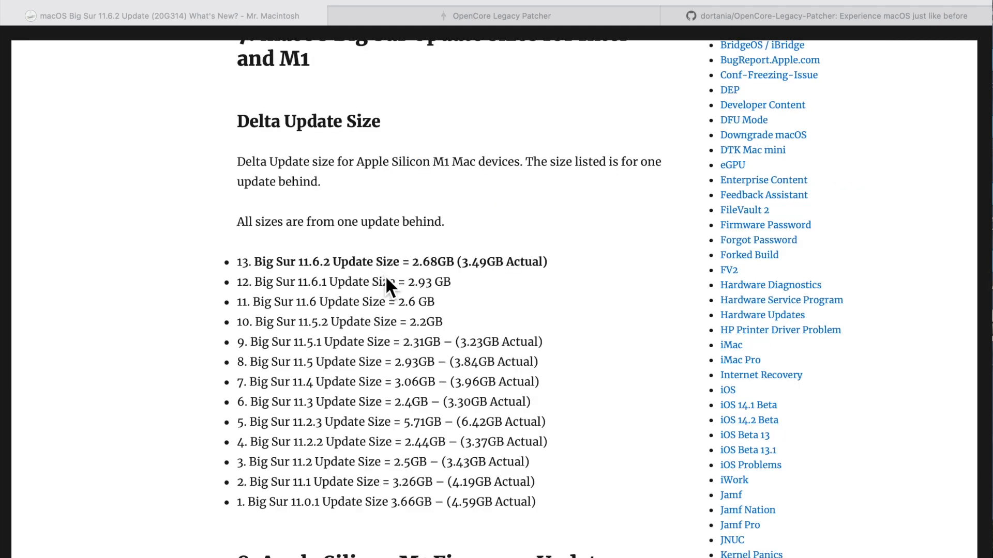
mouse_move(387, 286)
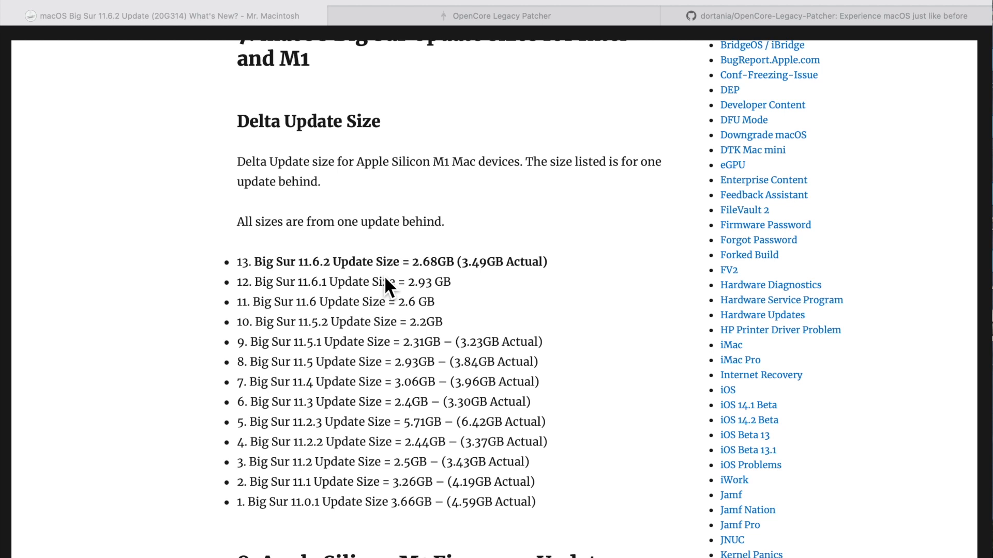
mouse_move(373, 329)
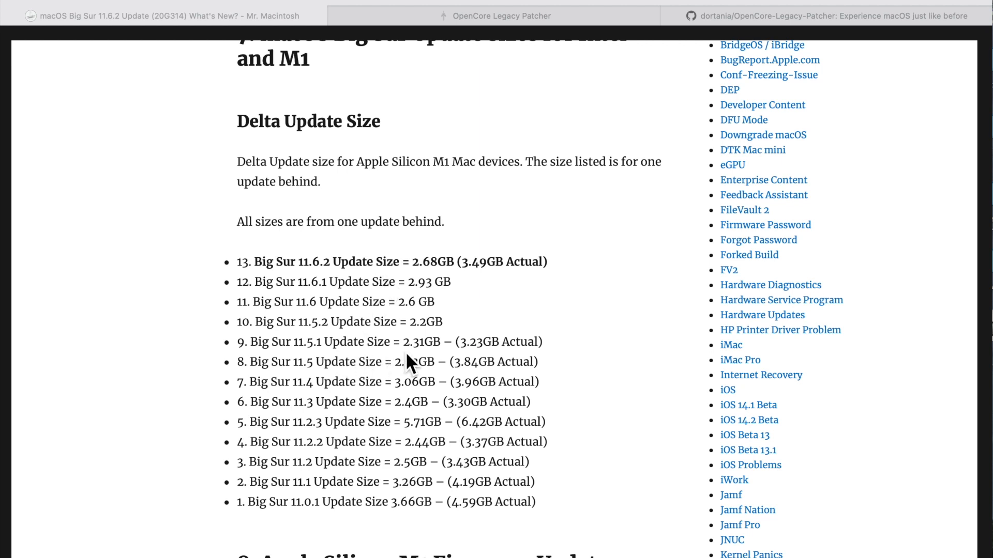
mouse_move(364, 301)
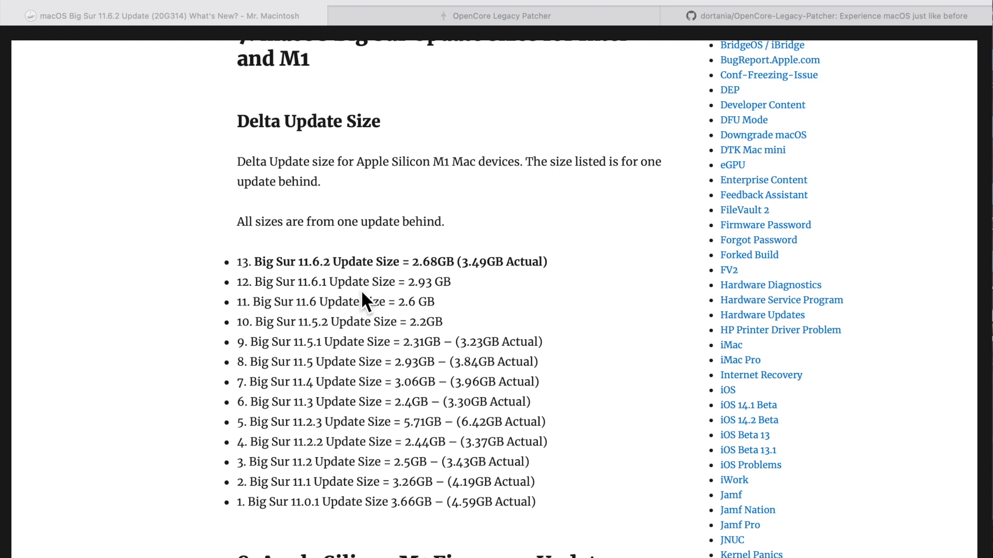
mouse_move(485, 290)
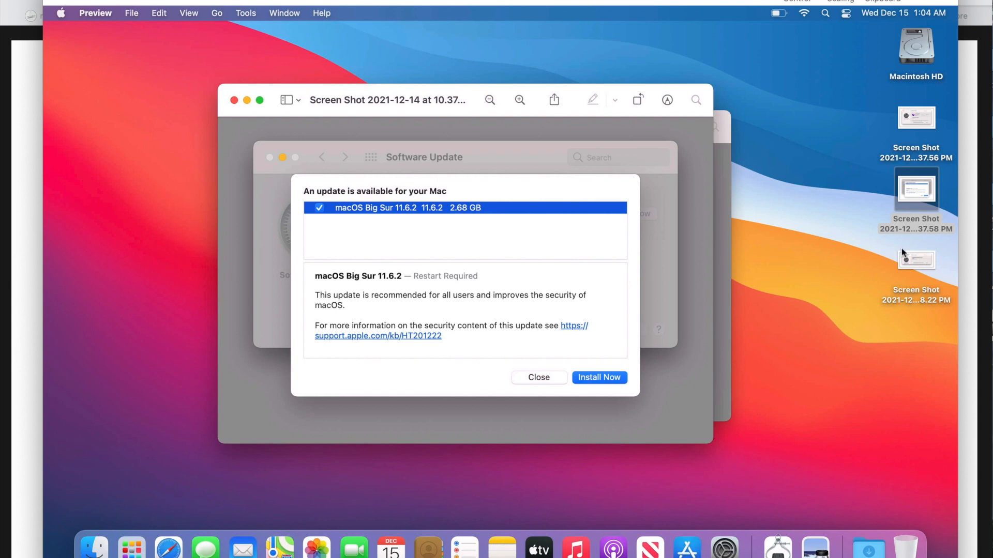
Open the screenshot of Big Sur 11.6.2 downloading at 136.2 MB of 3.49 GB
left_click(598, 377)
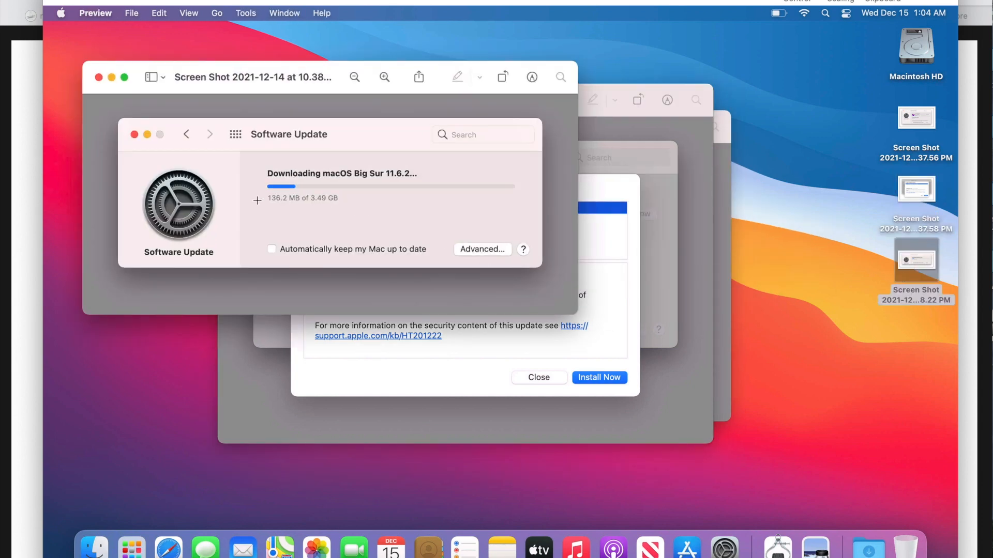
mouse_move(319, 211)
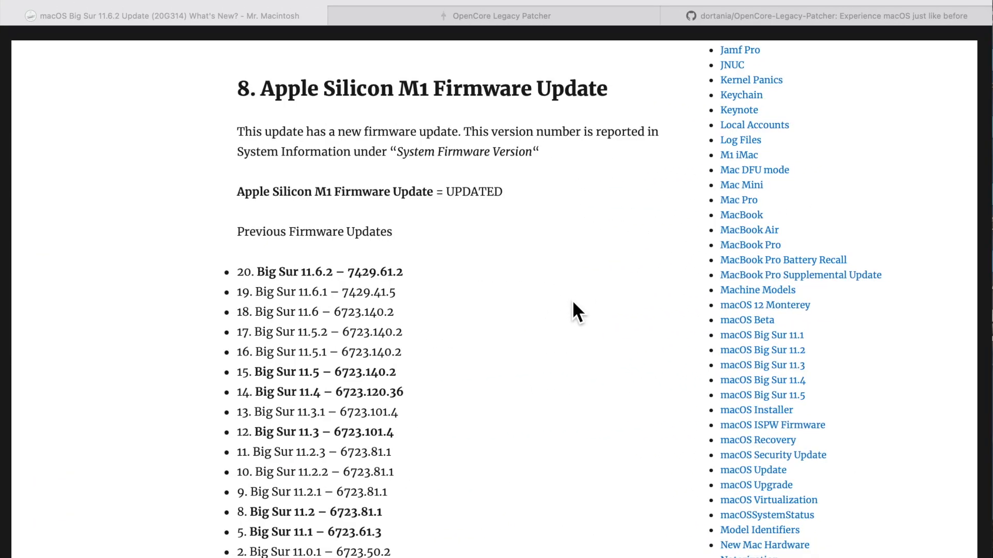
mouse_move(402, 294)
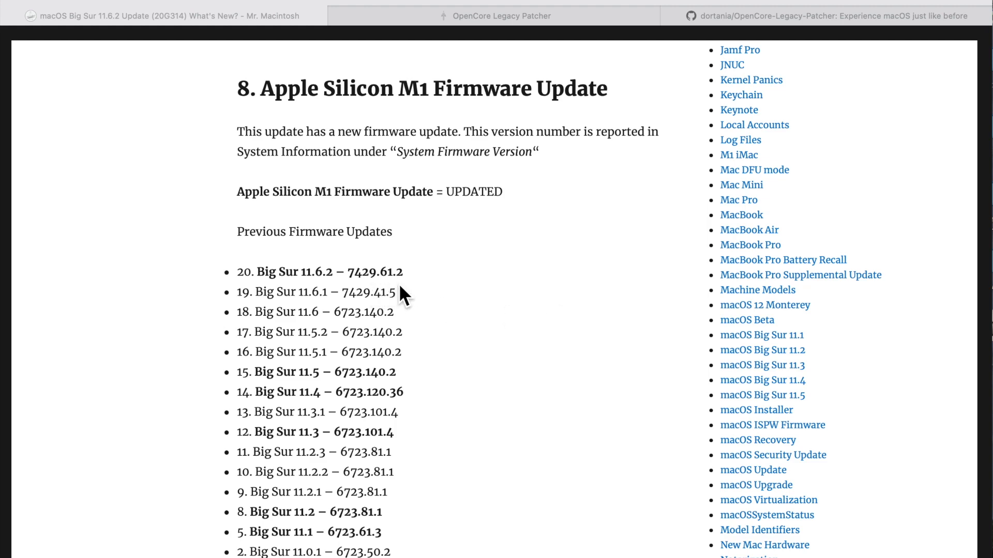
Scroll past the firmware and T2 BridgeOS sections to section 11, Safari Update (Safari 15.2)
scroll("down", 3)
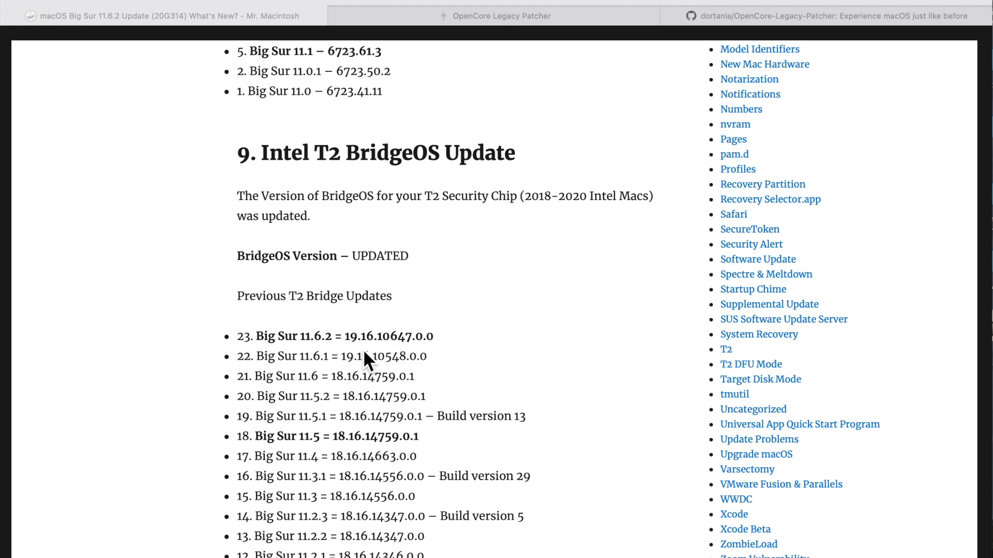
mouse_move(418, 360)
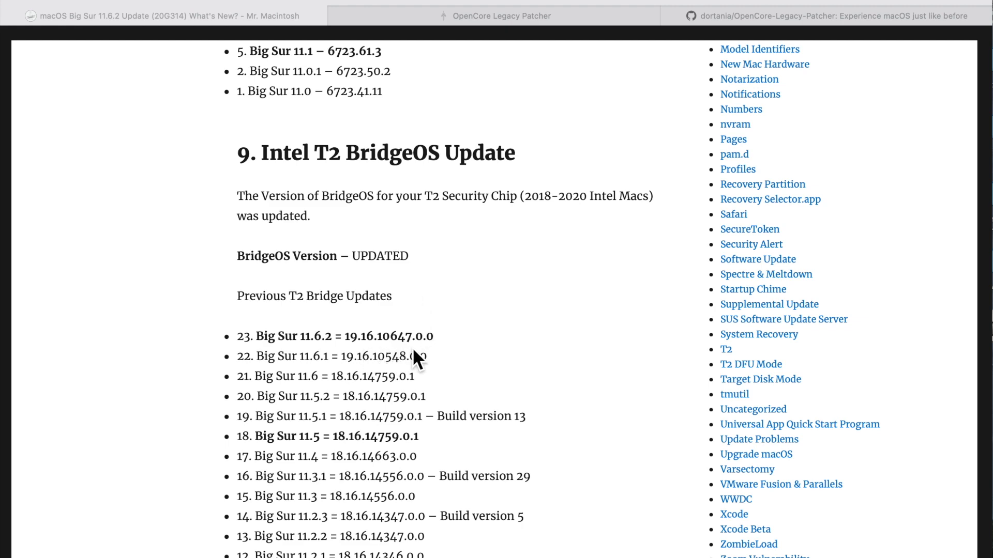
scroll("down", 3)
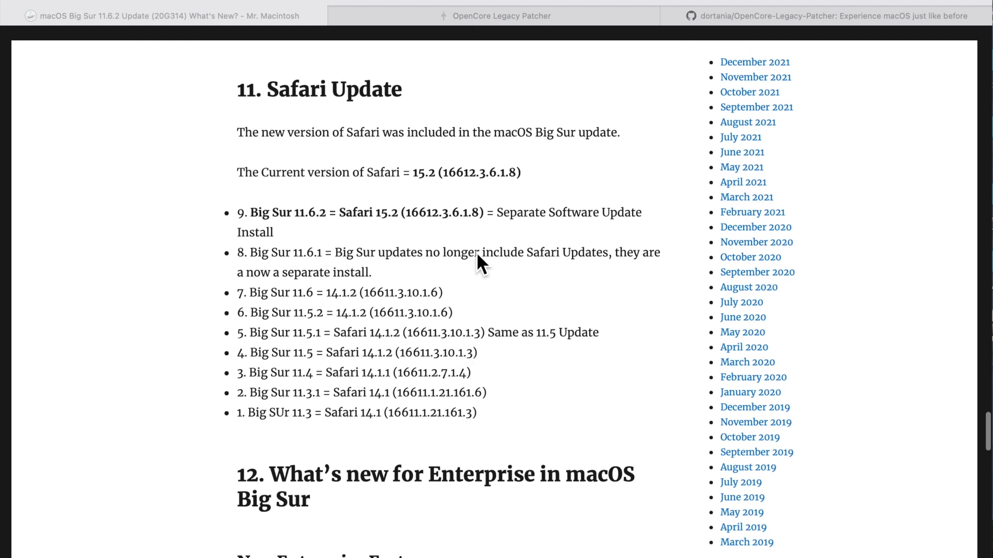
scroll("down", 3)
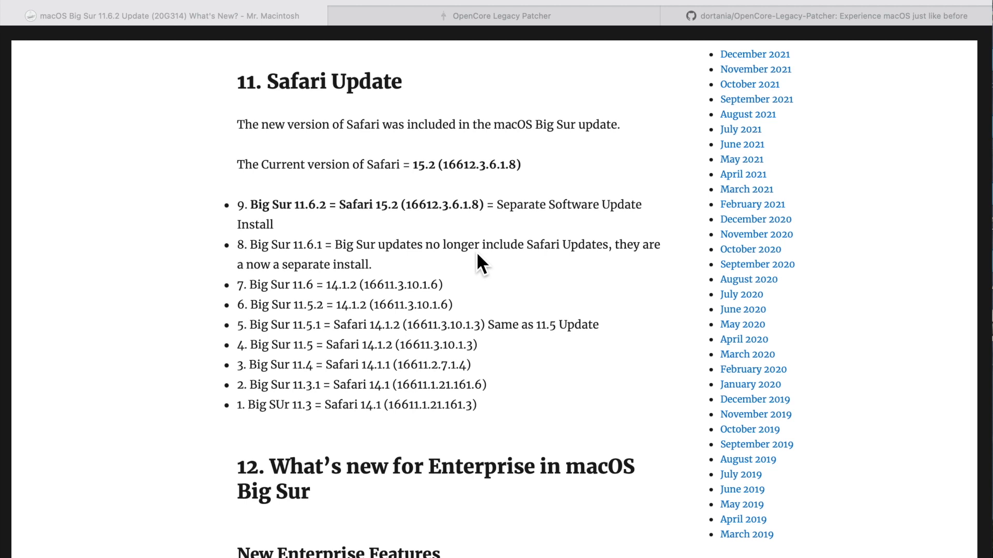
mouse_move(438, 226)
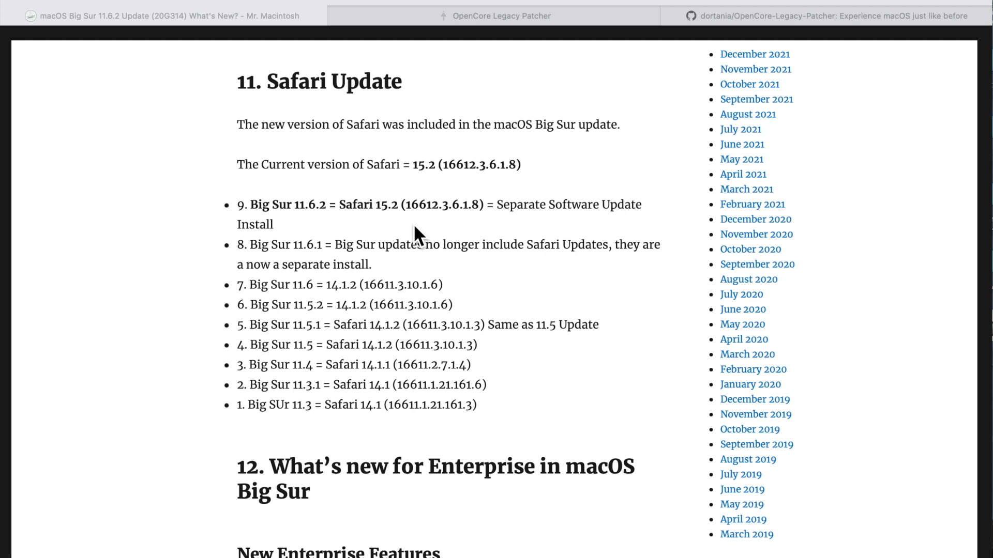
mouse_move(412, 237)
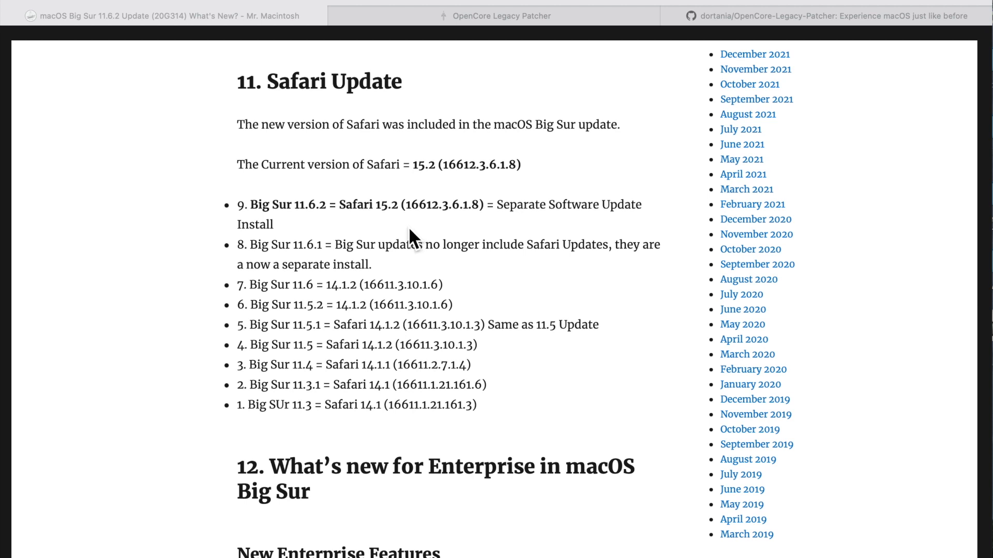
mouse_move(415, 232)
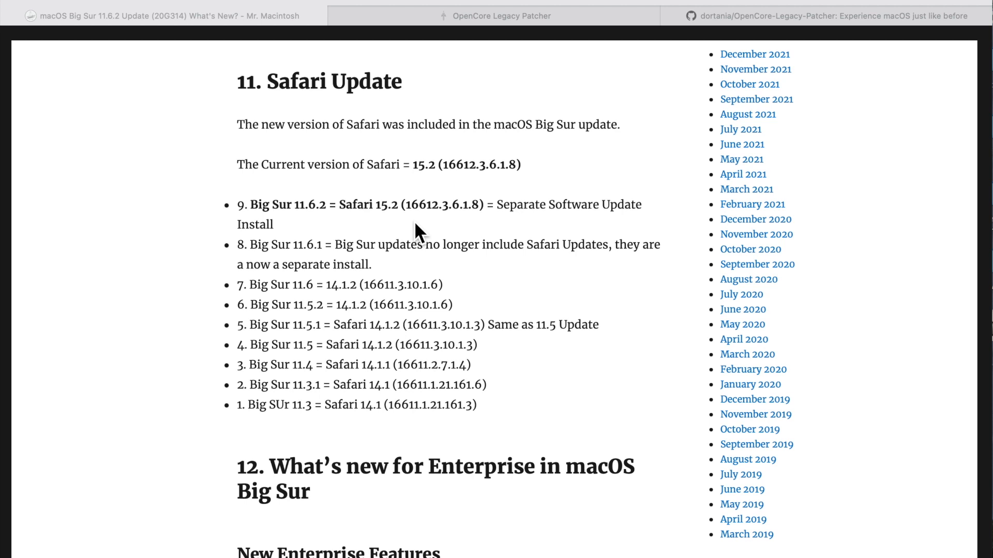
mouse_move(471, 228)
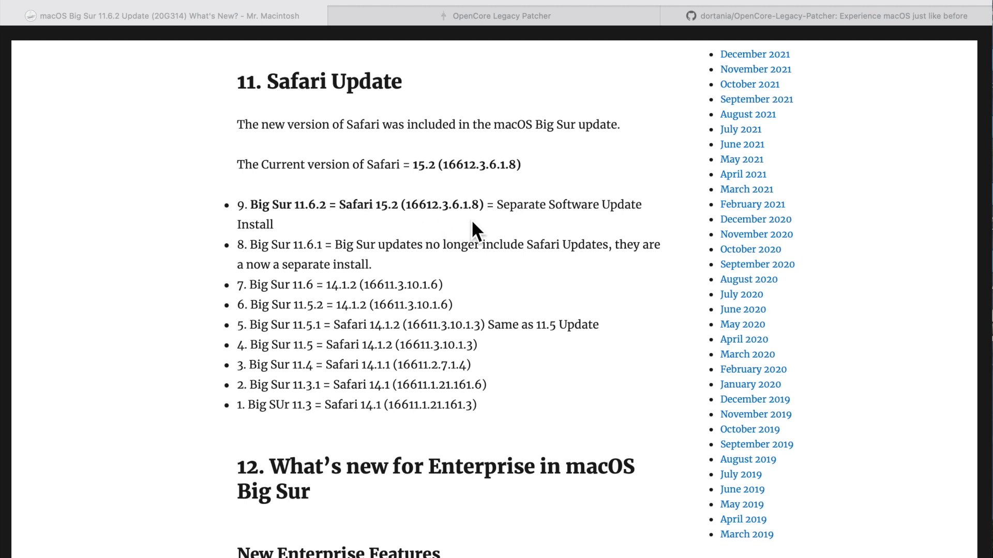
mouse_move(481, 233)
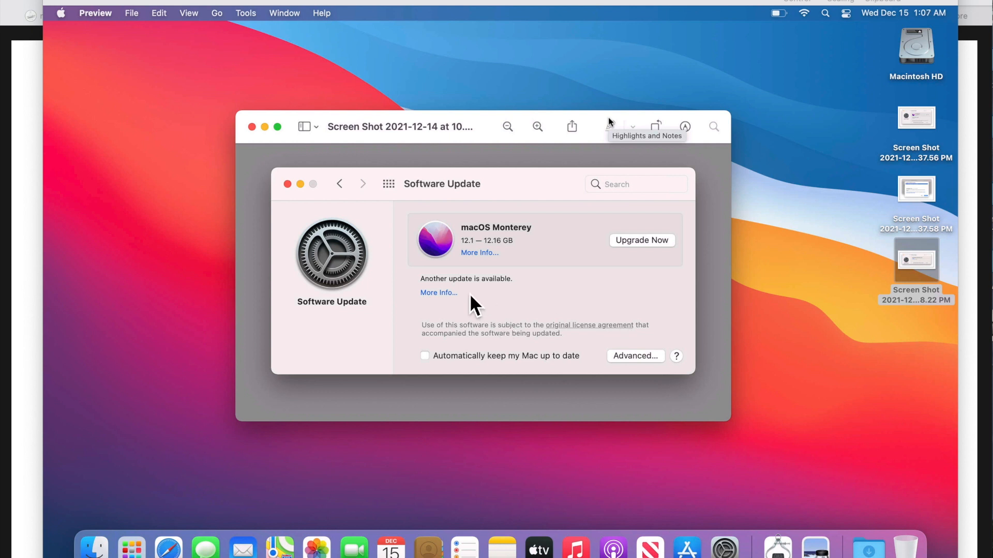
mouse_move(513, 308)
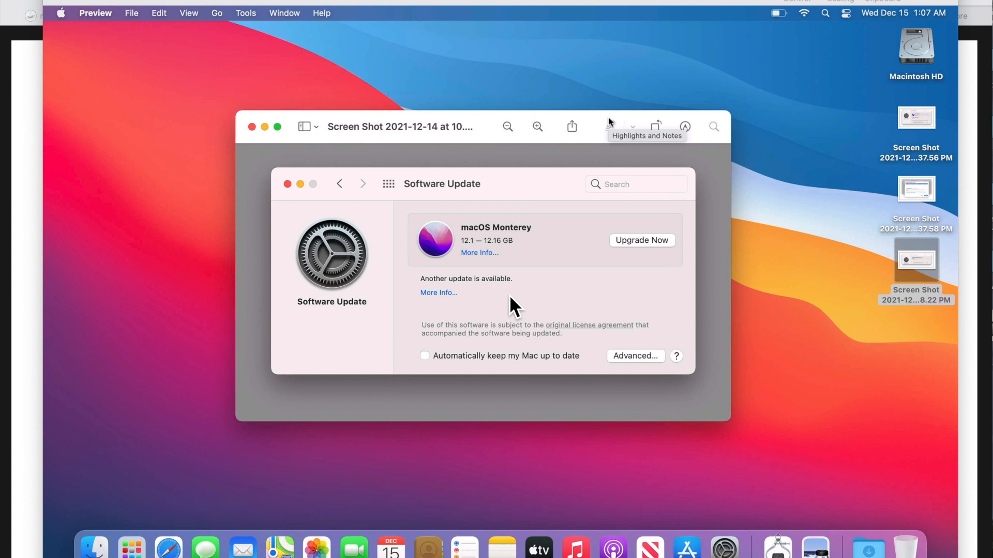
mouse_move(503, 253)
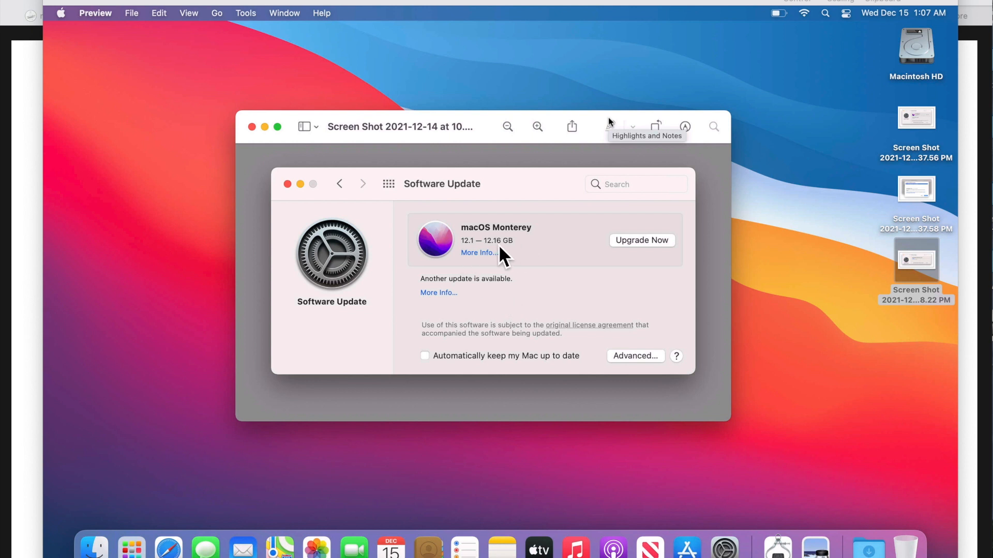
mouse_move(555, 259)
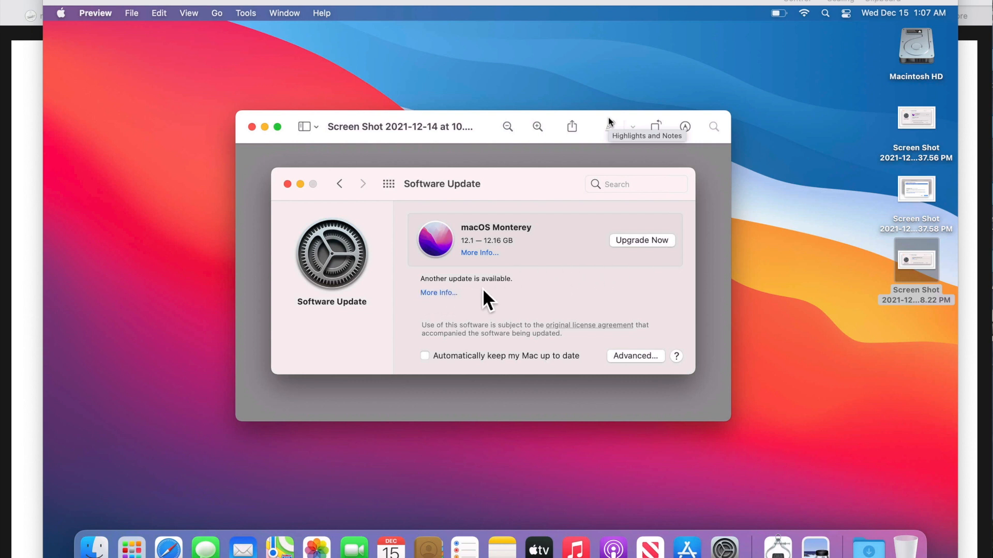
mouse_move(440, 308)
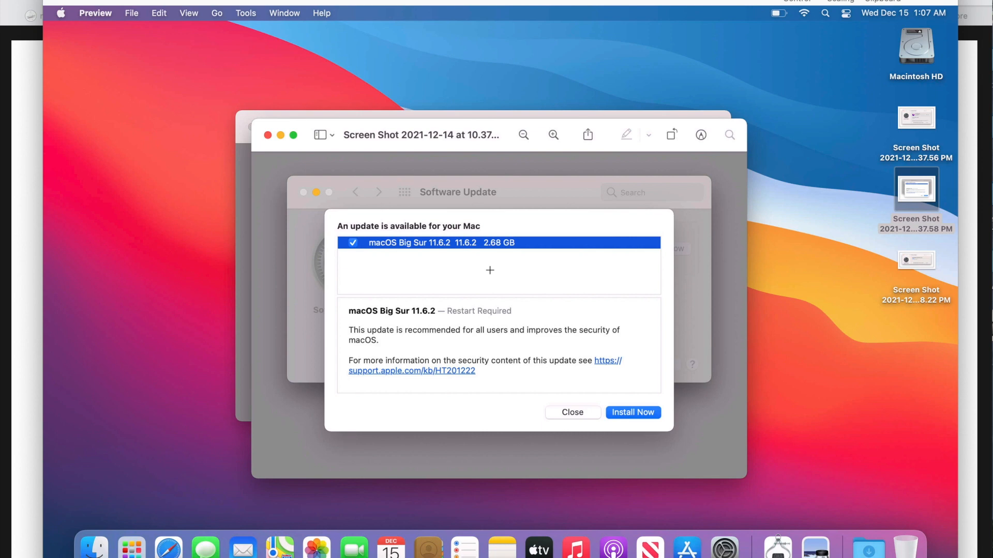
mouse_move(403, 259)
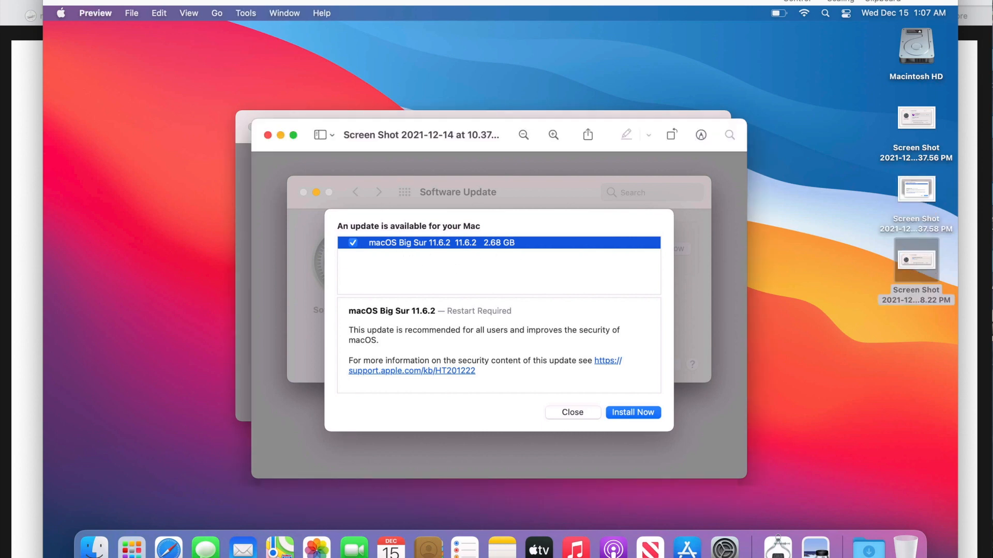
left_click(631, 412)
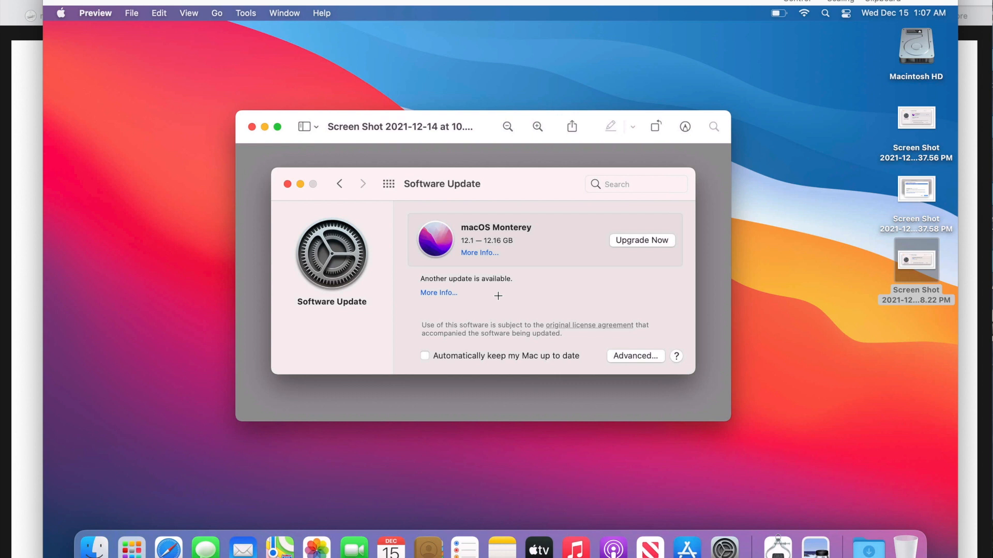
mouse_move(456, 287)
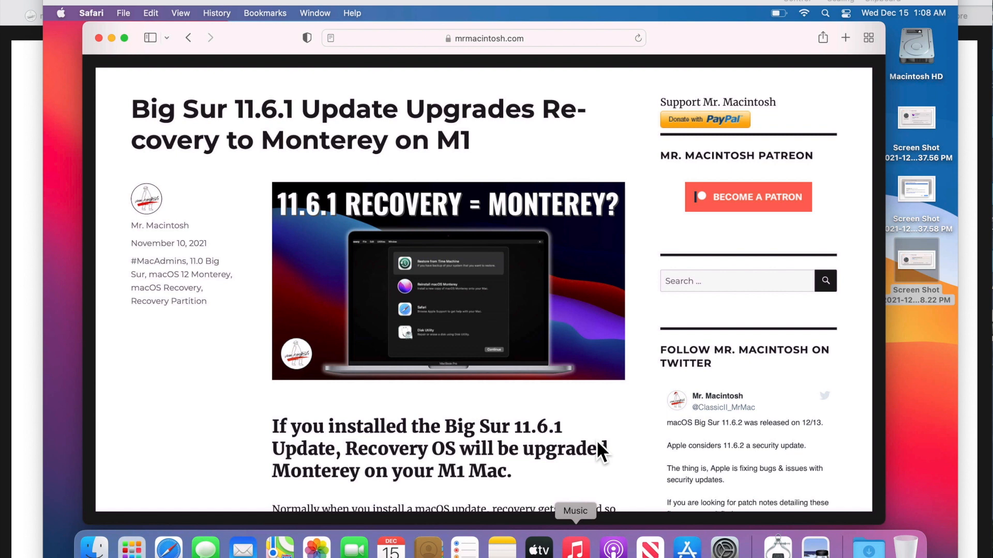
mouse_move(602, 420)
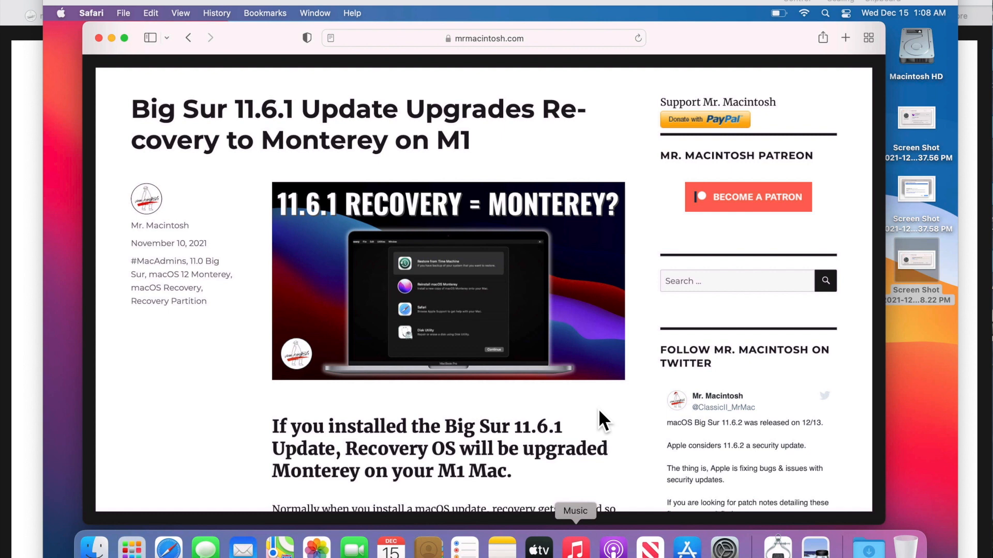
mouse_move(595, 417)
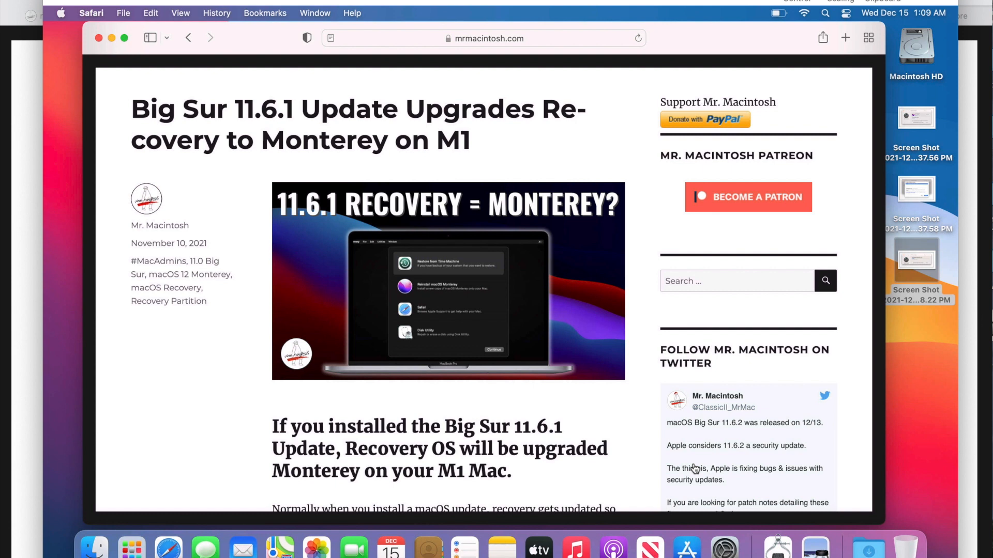
mouse_move(625, 428)
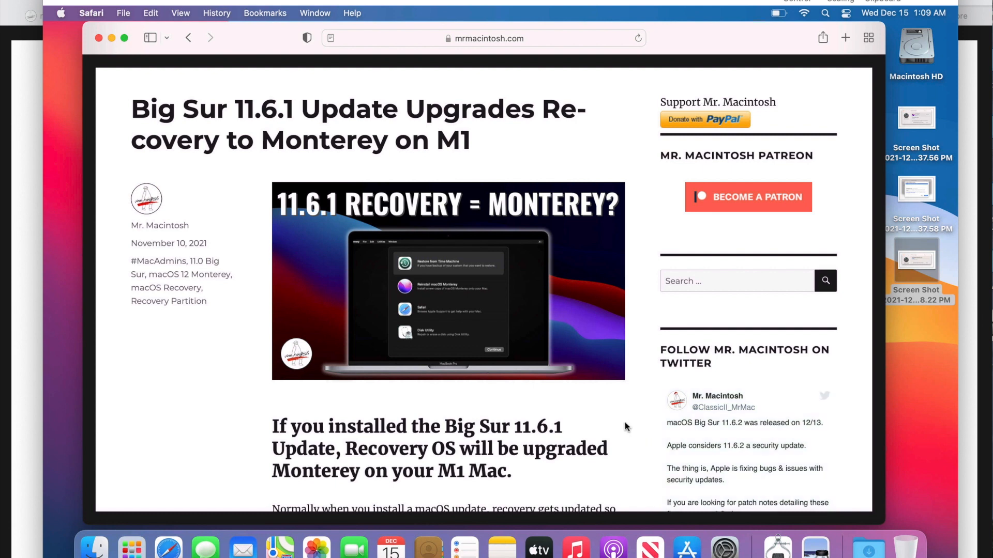
mouse_move(512, 415)
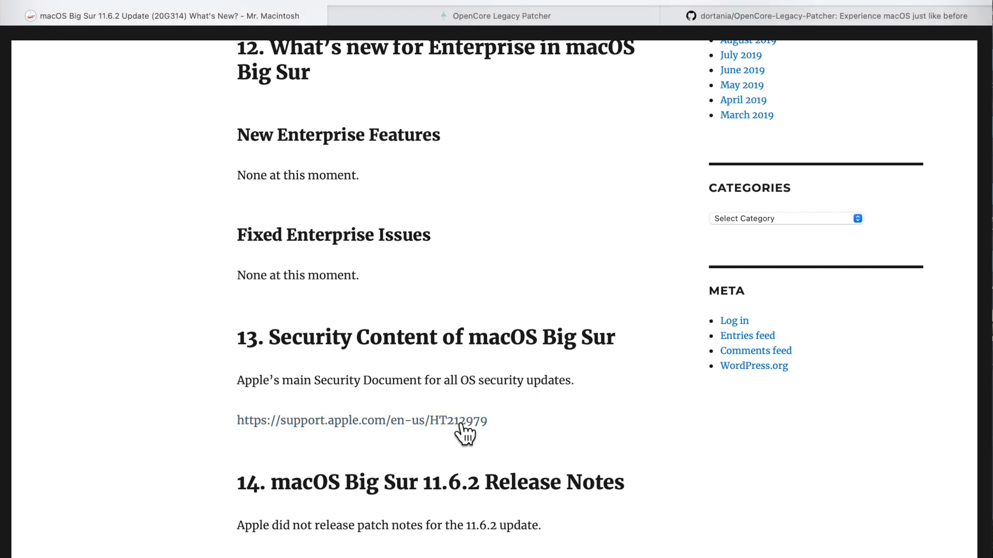
Open Apple's HT212979 security content page and scroll through its listed fixes
left_click(361, 420)
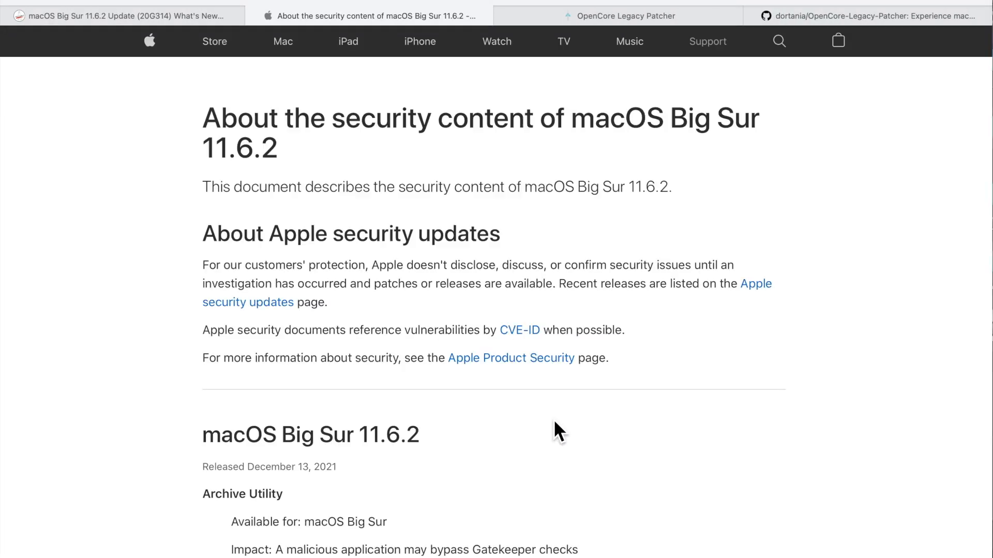
scroll("down", 3)
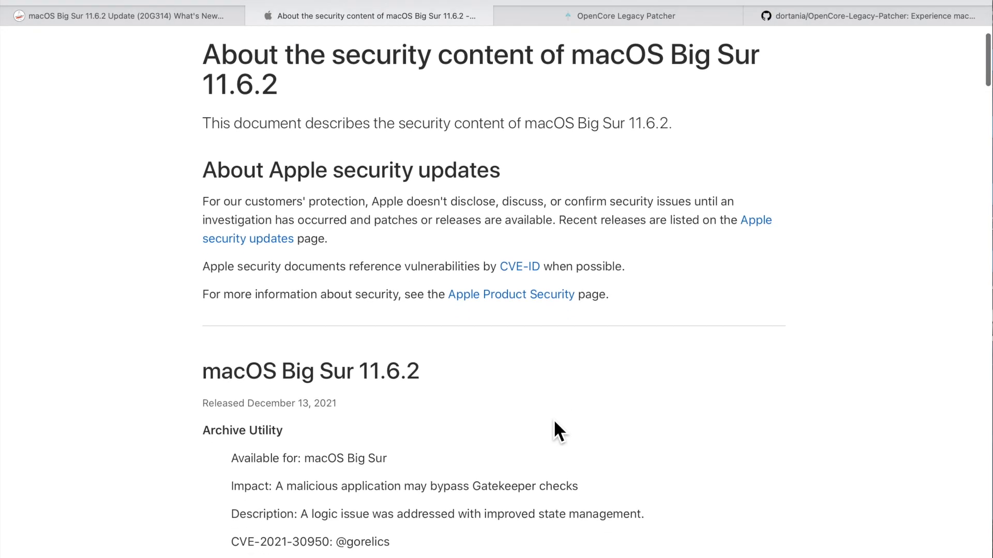
scroll("down", 3)
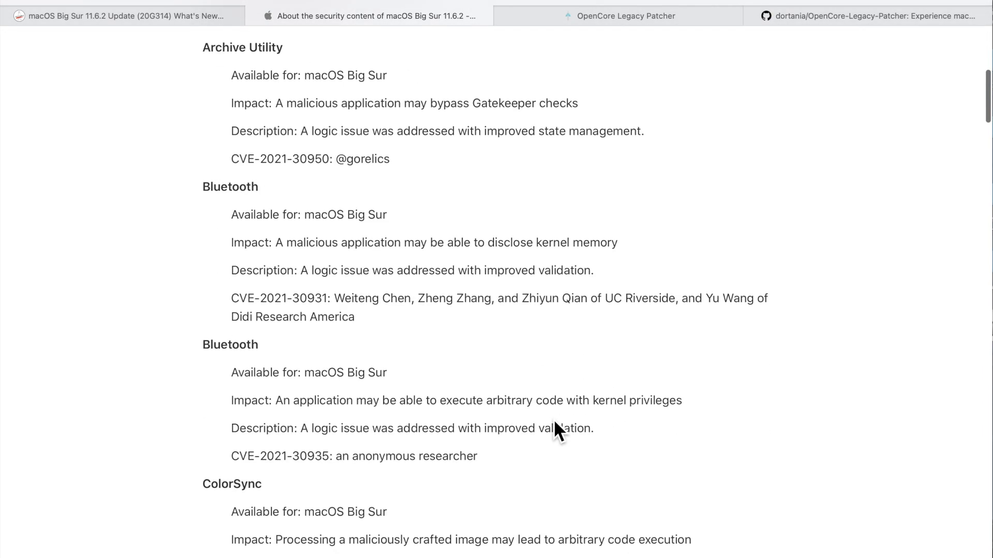
scroll("down", 3)
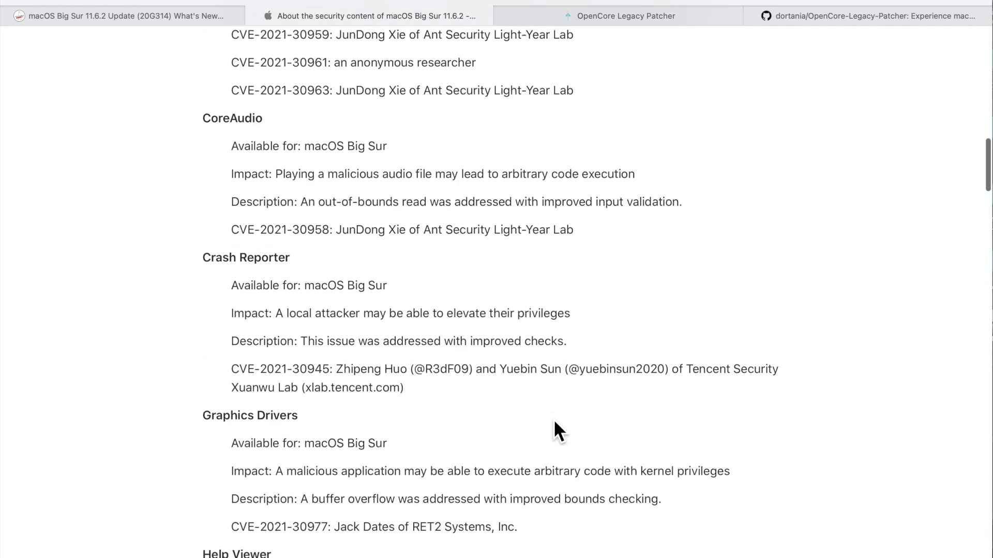
scroll("down", 3)
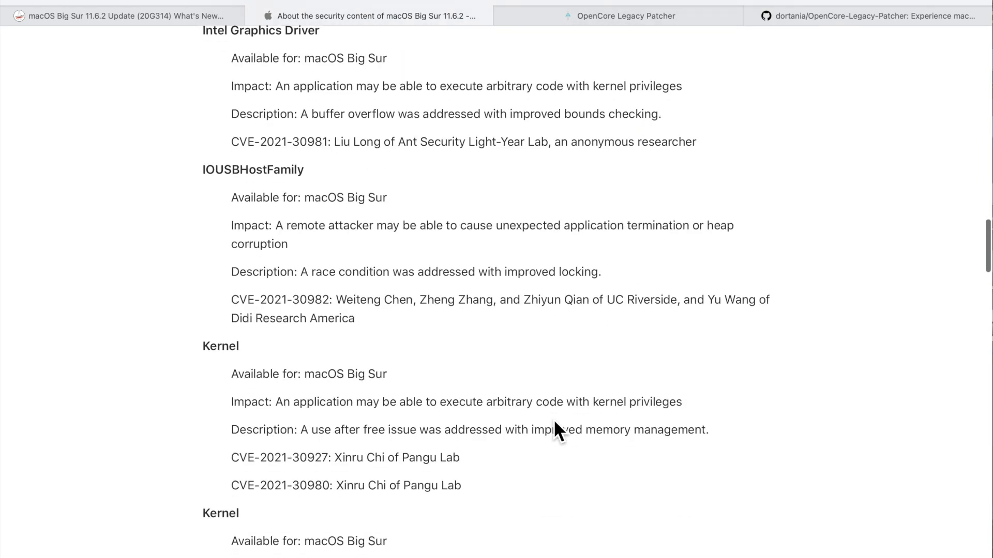
scroll("down", 3)
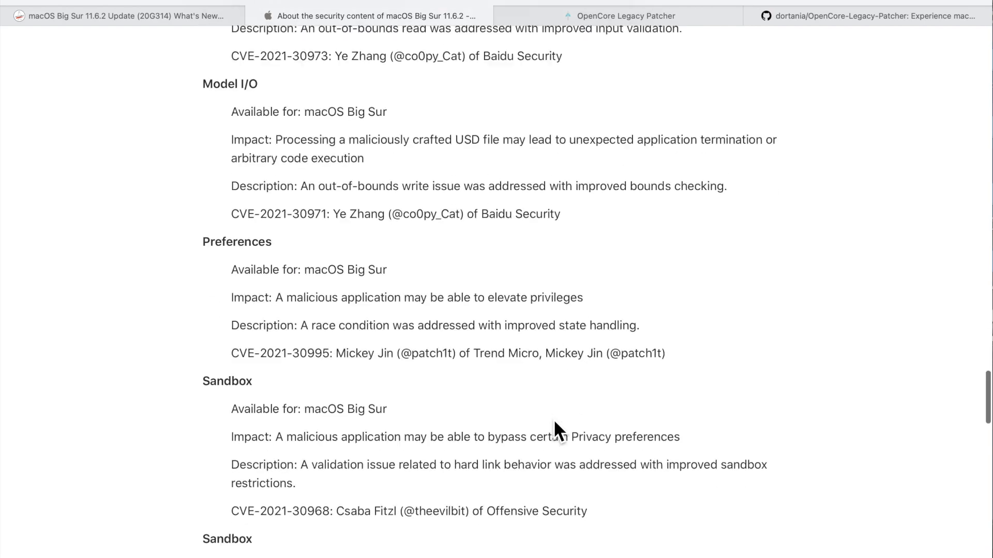
scroll("down", 3)
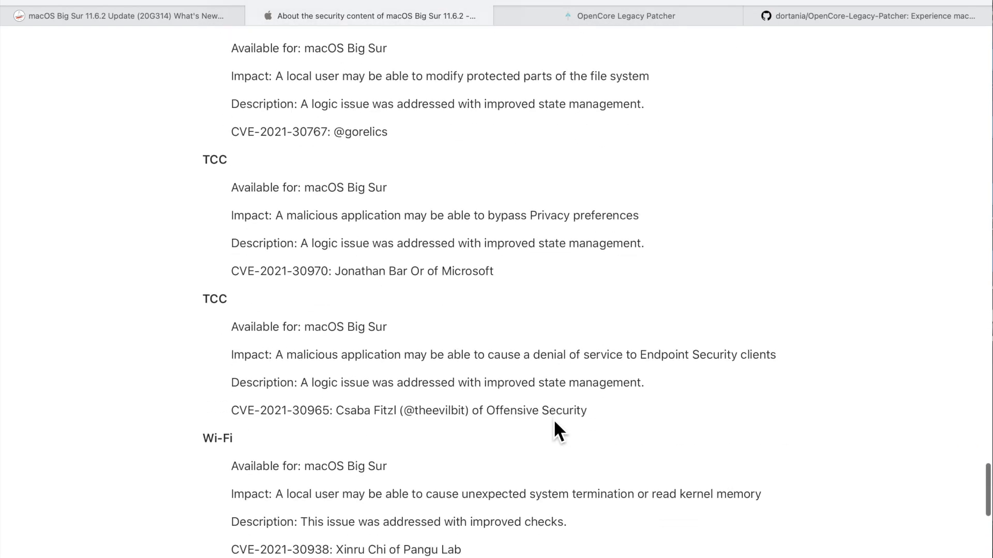
scroll("down", 3)
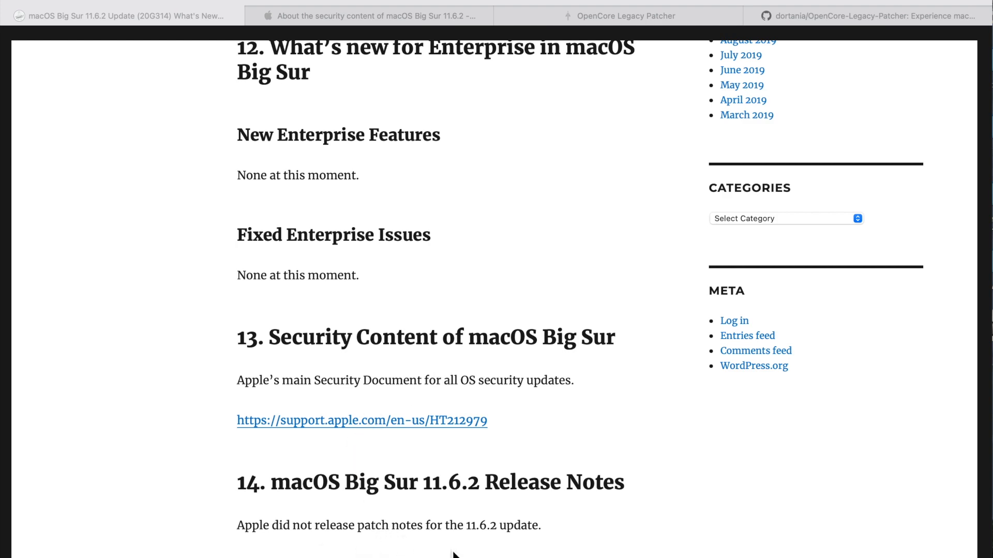
mouse_move(499, 552)
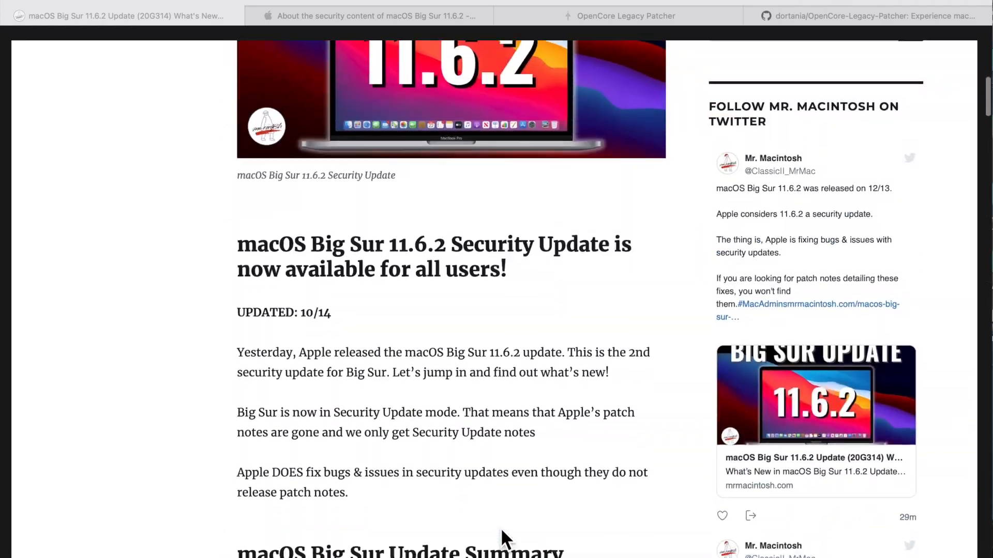
Go to section 3 and open the stuck-progress-bar upgrade fix article in a new tab
scroll("down", 3)
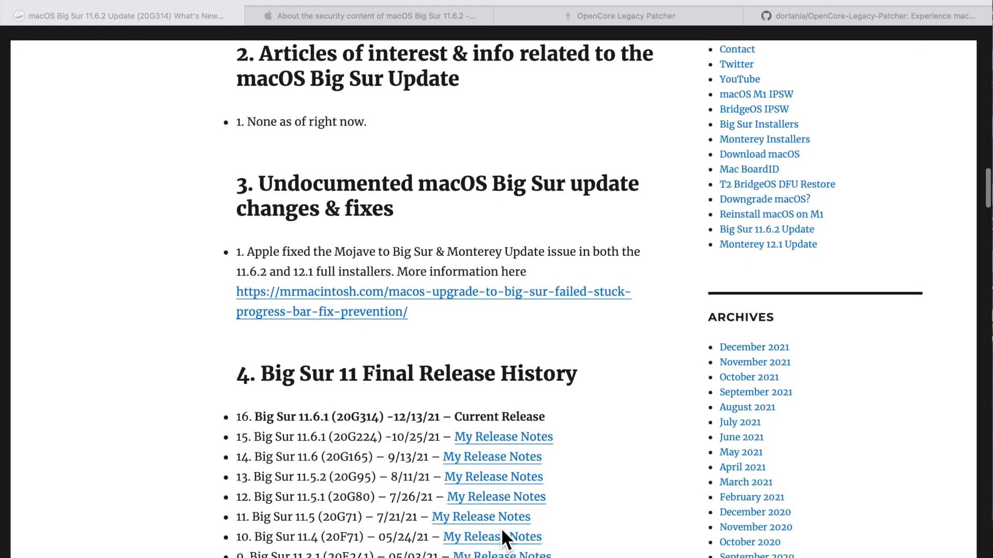
scroll("down", 3)
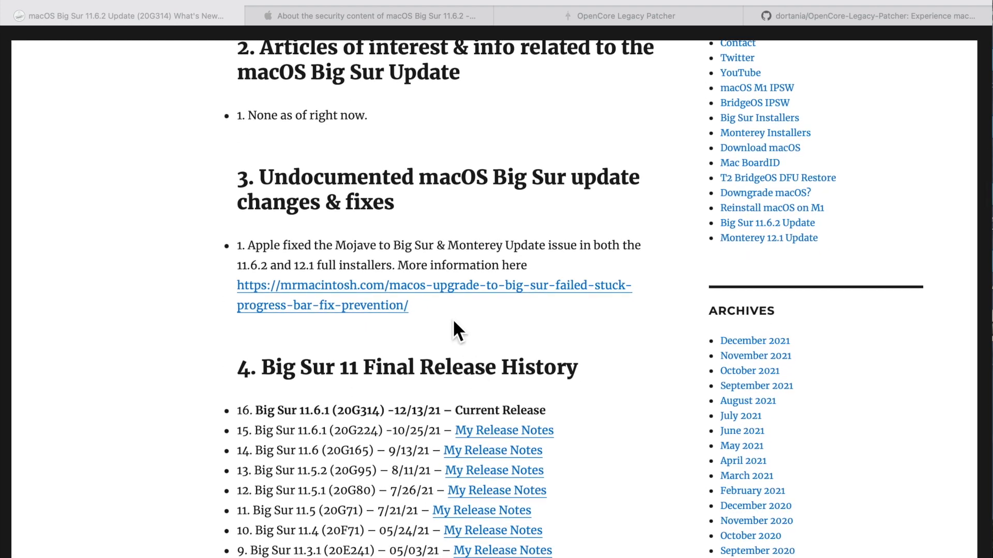
mouse_move(449, 332)
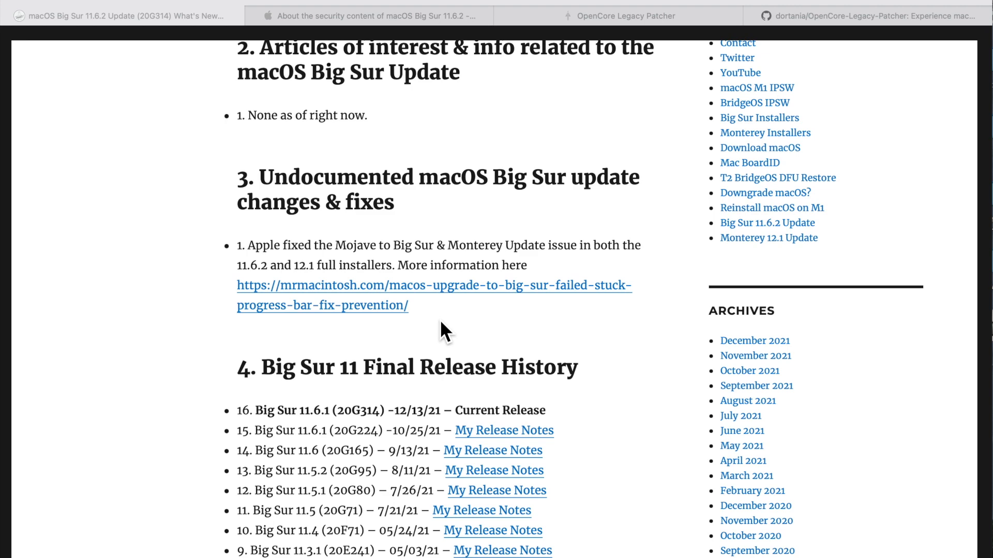
left_click(434, 285)
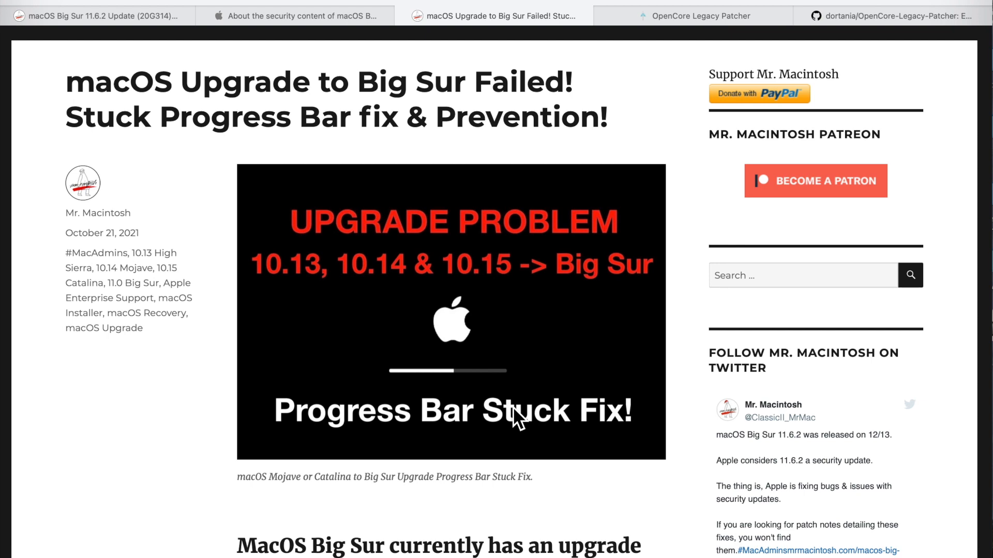
Switch to the OpenCore Legacy Patcher homepage tab
left_click(699, 17)
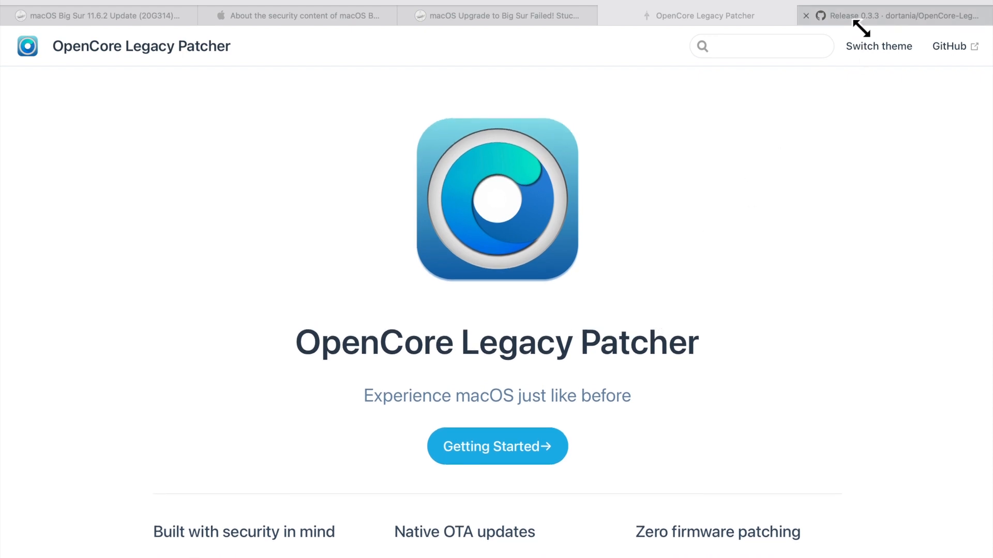
Read the OpenCore Legacy Patcher Release 0.3.3 notes on GitHub, then return to the 11.6.2 article tab
left_click(899, 15)
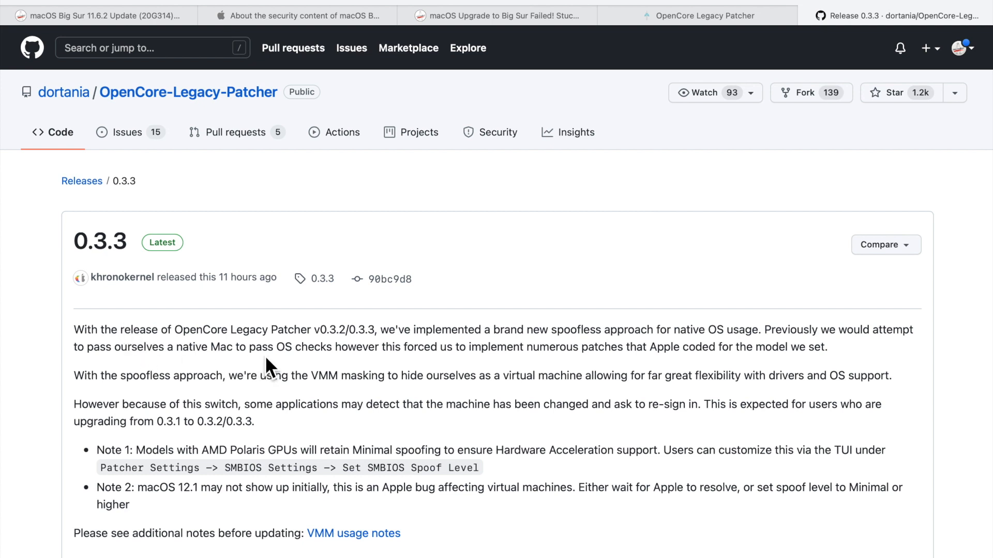
mouse_move(355, 353)
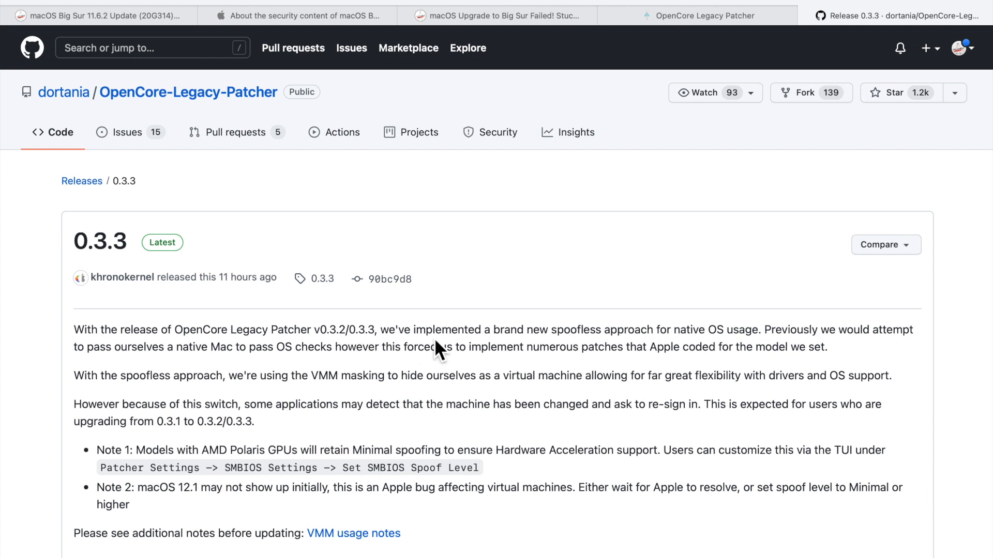
mouse_move(643, 358)
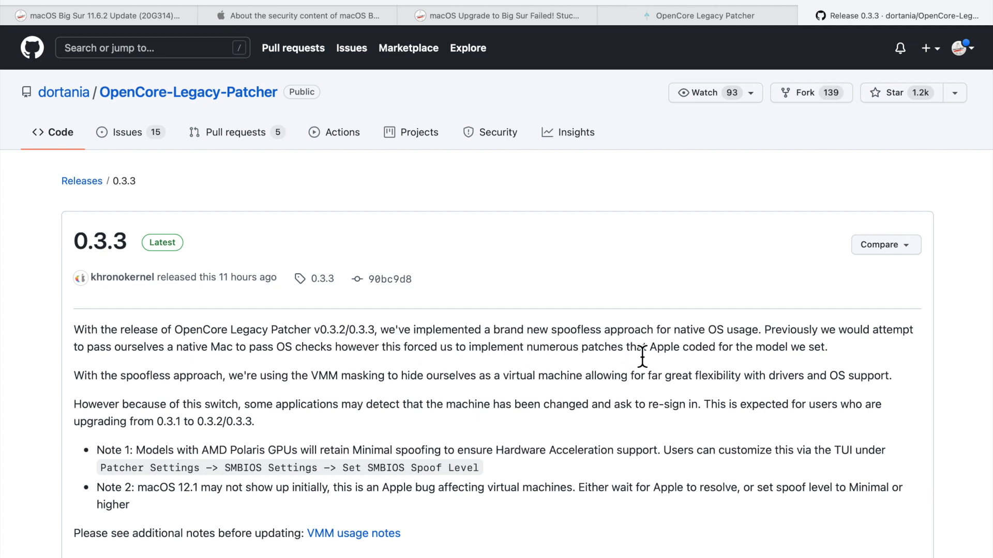
mouse_move(773, 355)
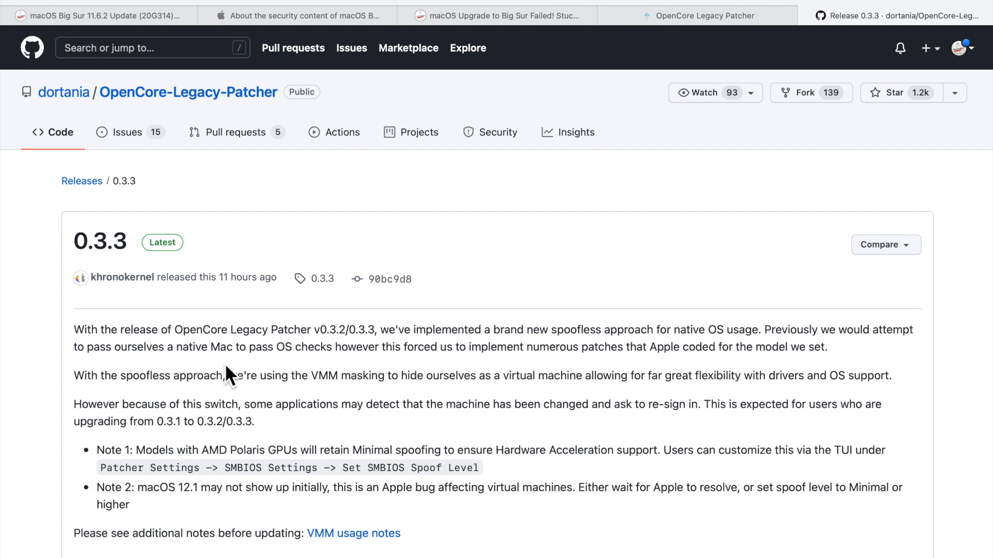
mouse_move(344, 378)
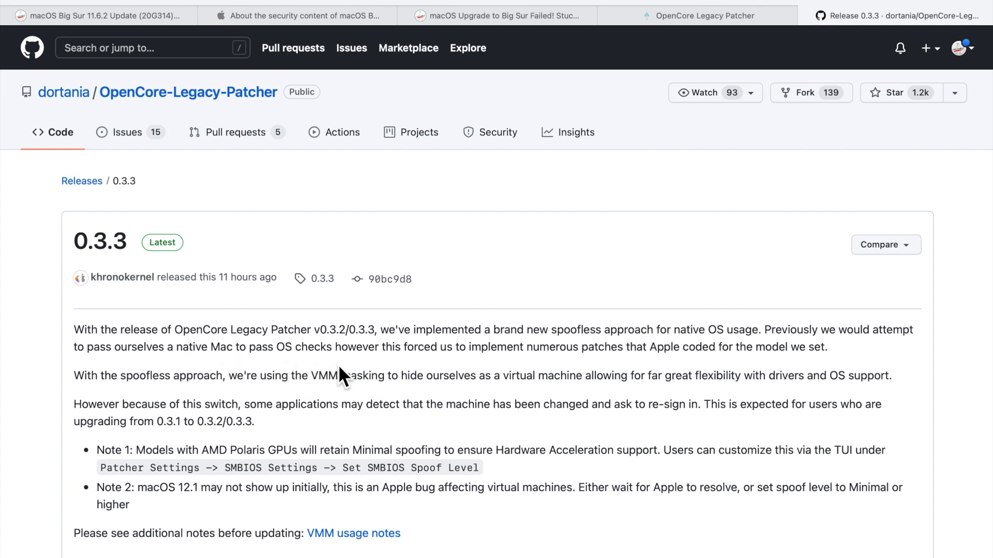
mouse_move(440, 380)
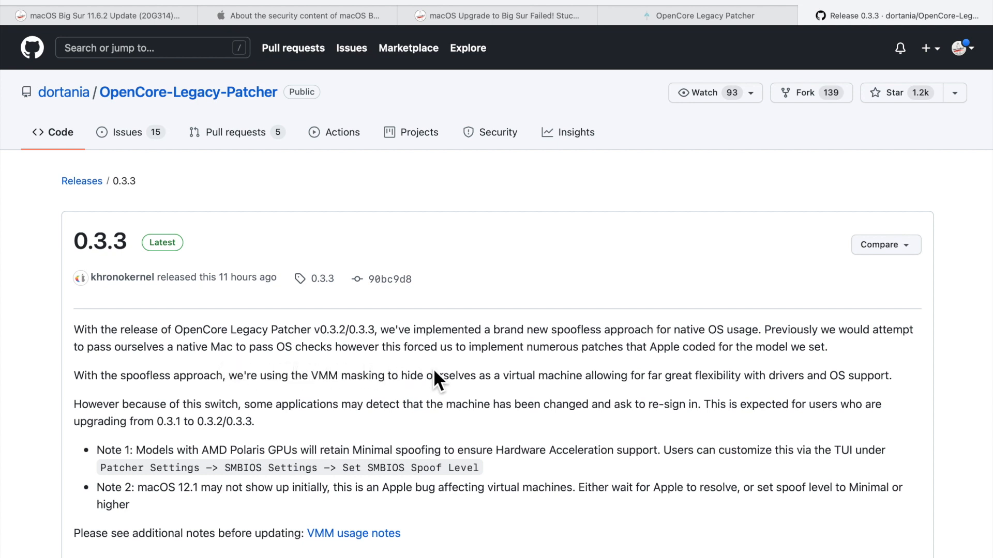
mouse_move(599, 382)
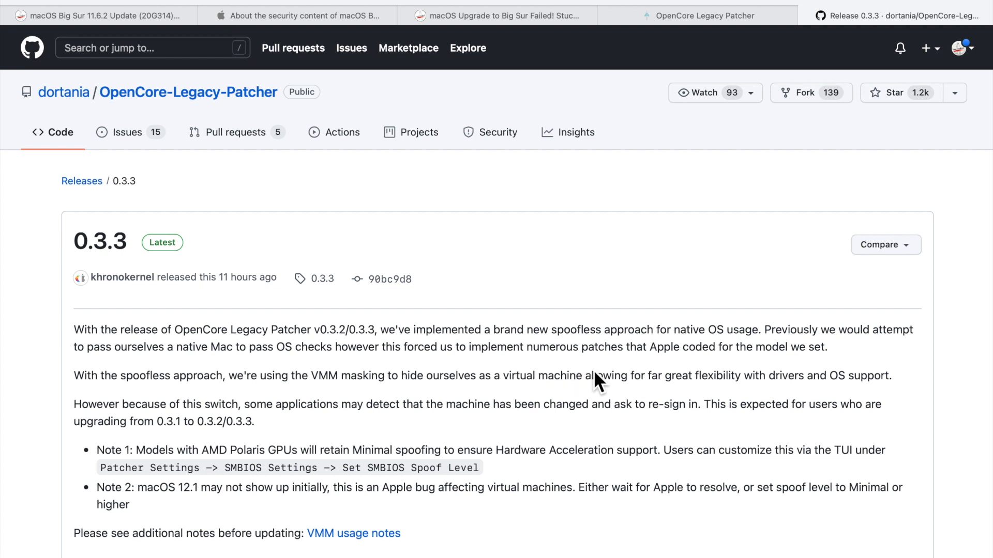
mouse_move(729, 375)
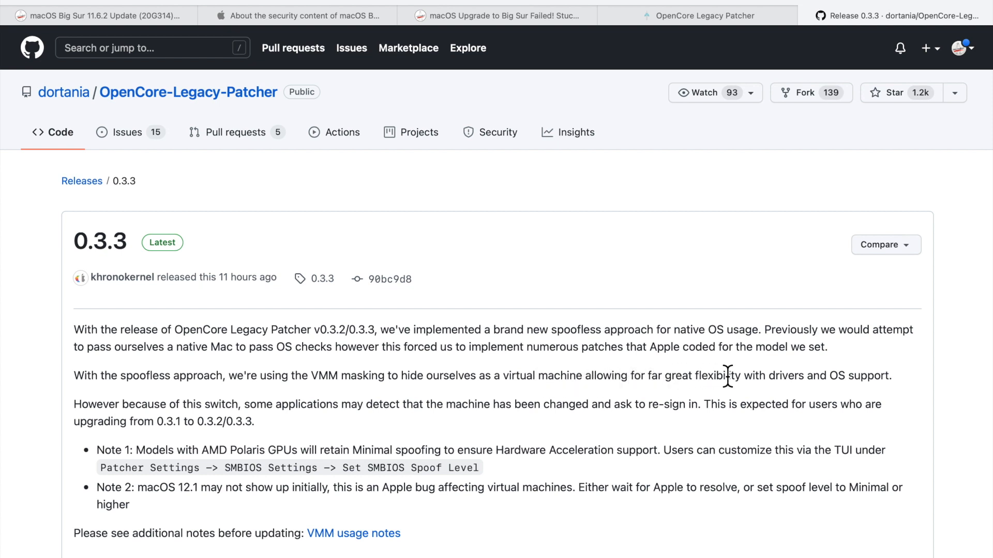
mouse_move(813, 383)
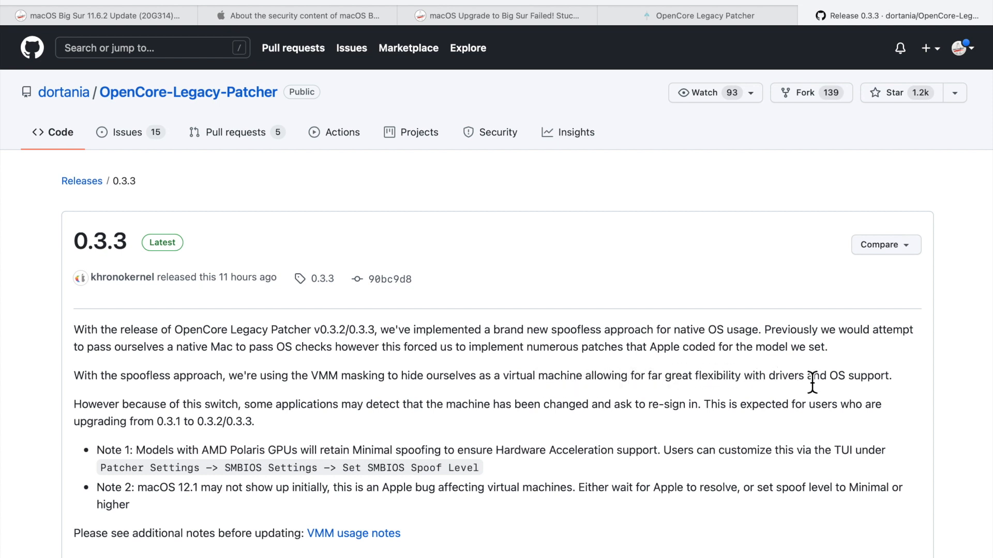
mouse_move(211, 400)
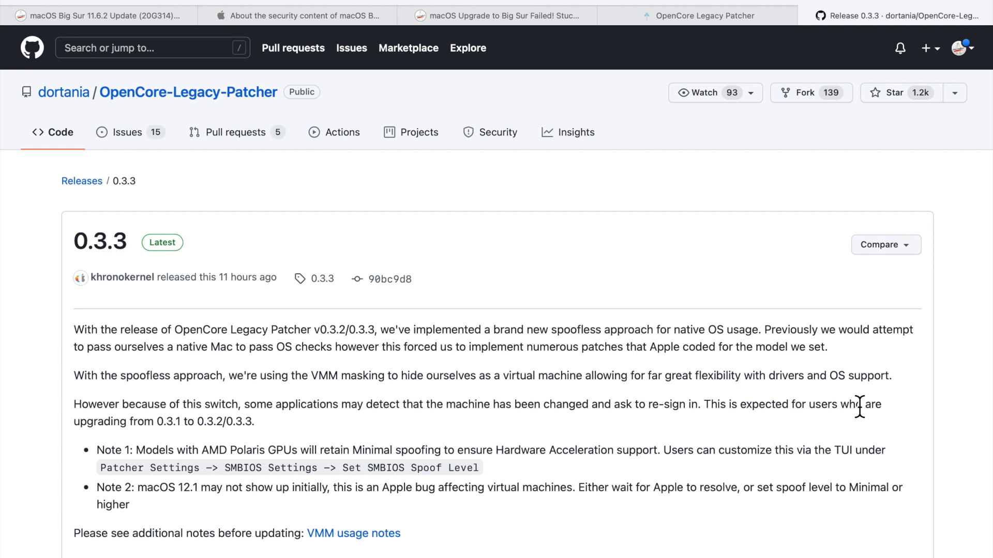
mouse_move(617, 432)
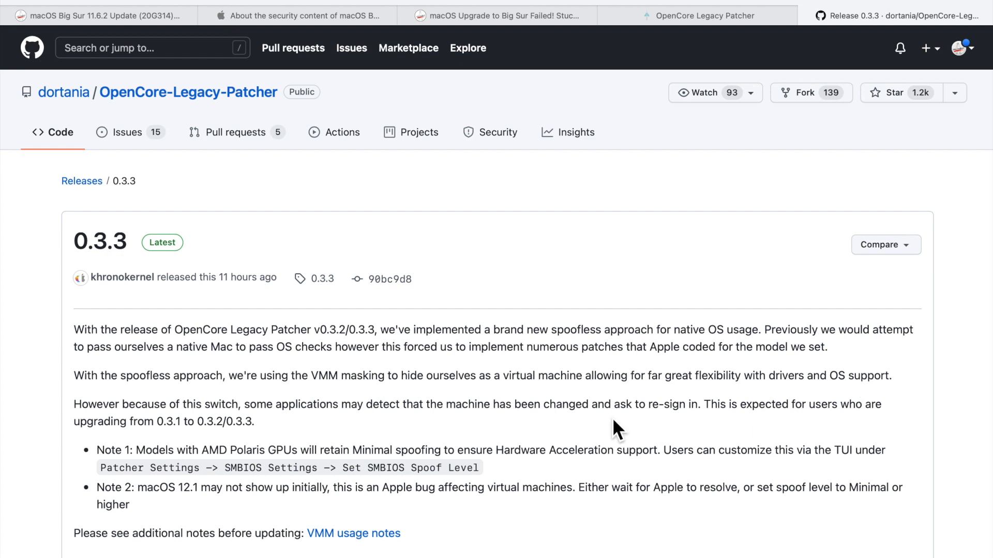
scroll("down", 3)
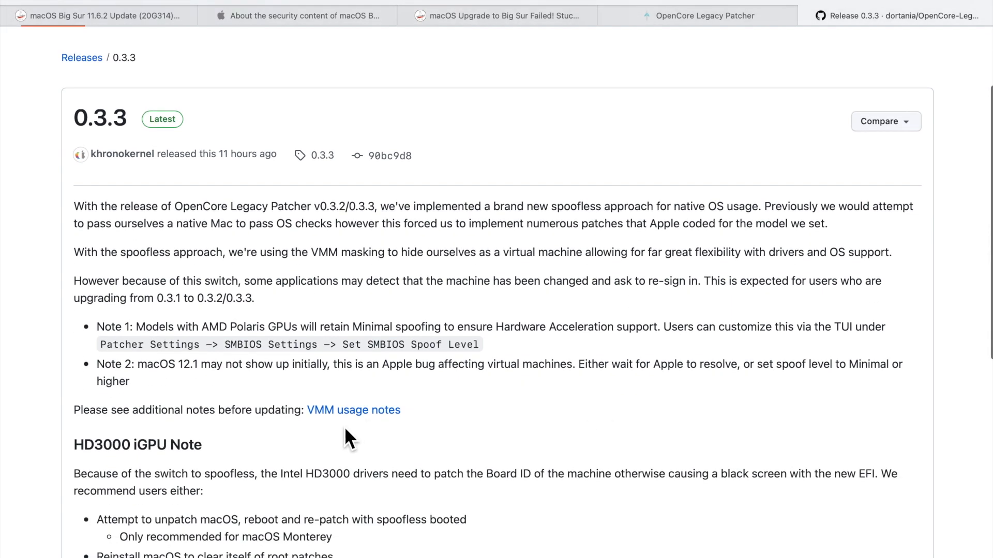
mouse_move(342, 439)
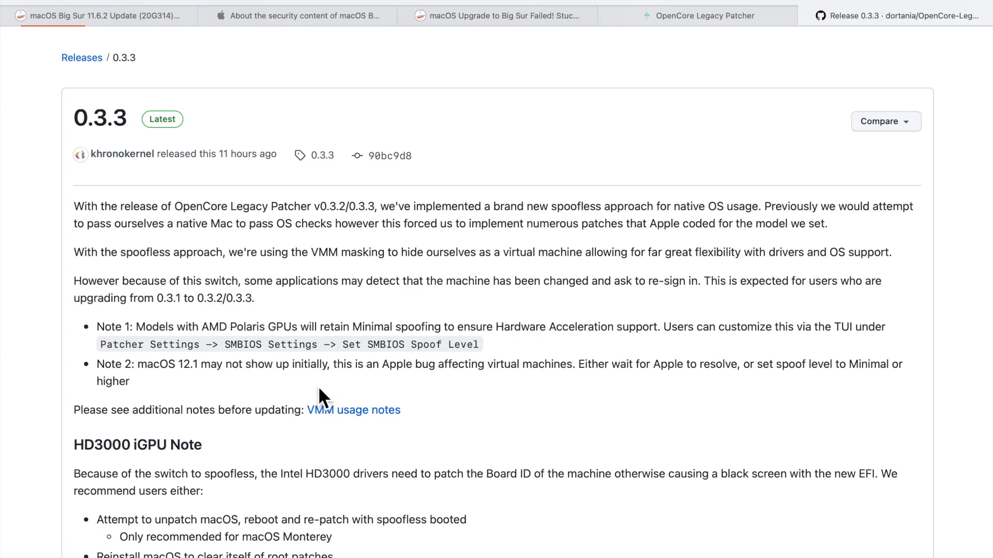
scroll("down", 3)
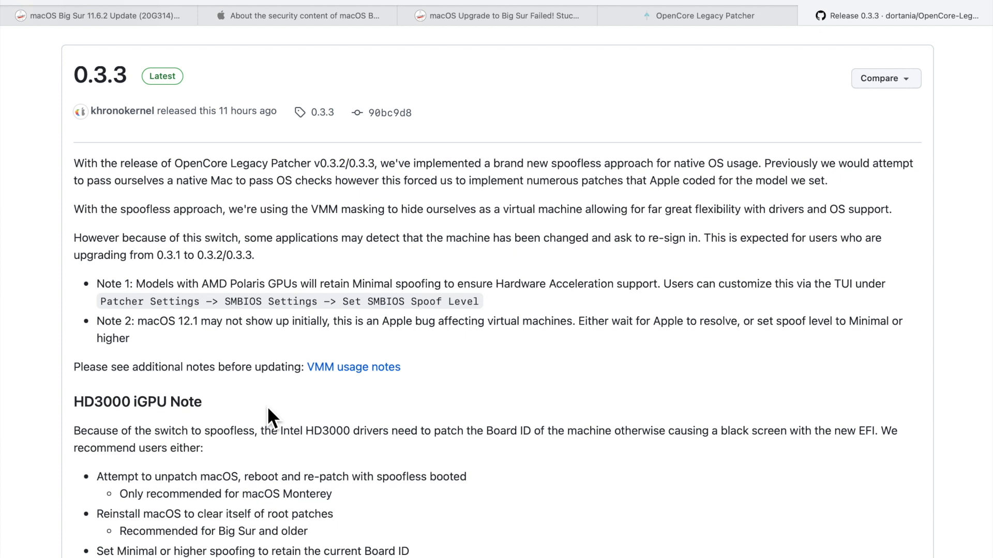
left_click(101, 15)
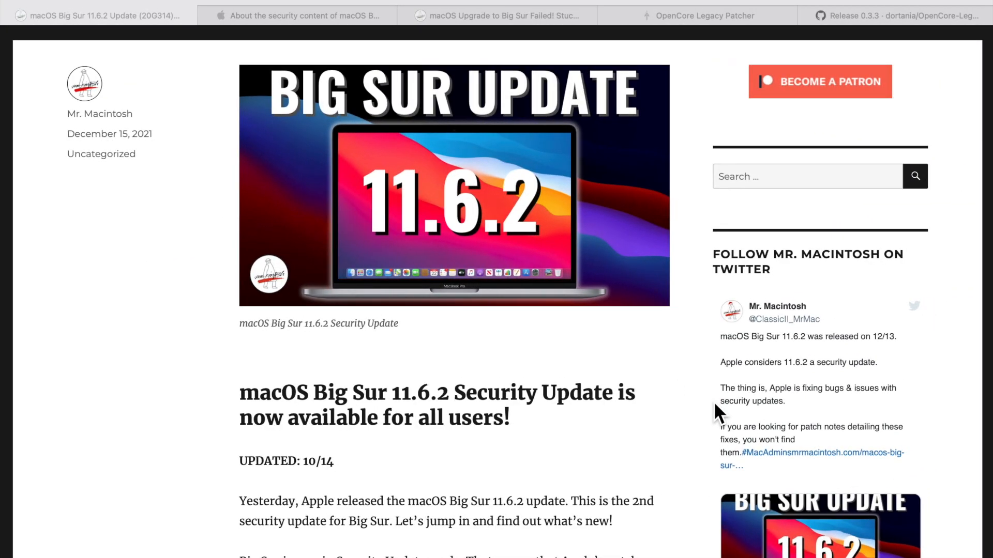